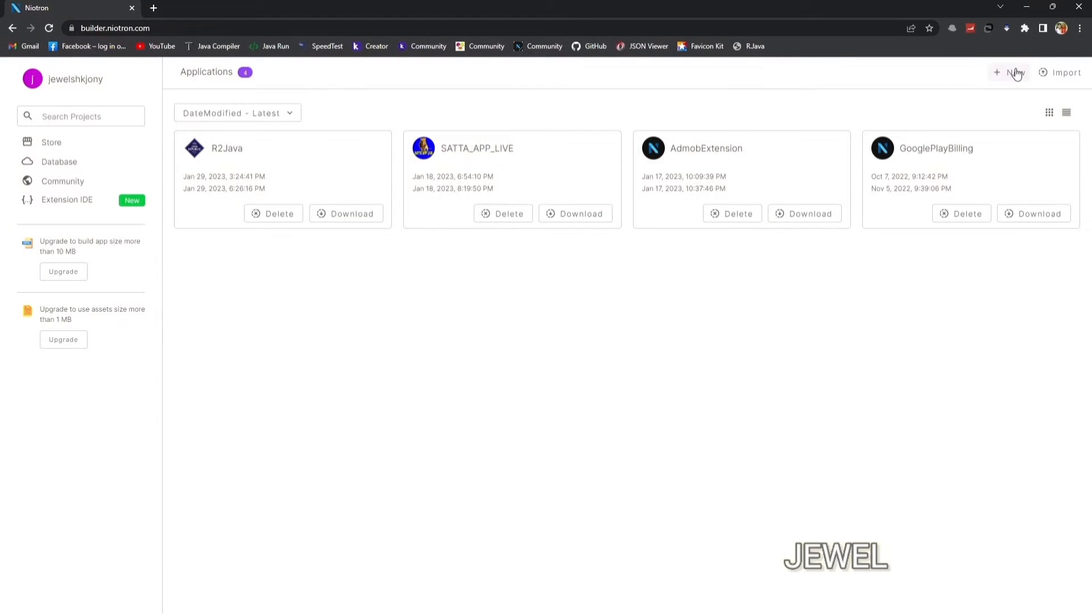
Step: Start a new project from a template and proceed to naming it
left_click(1009, 72)
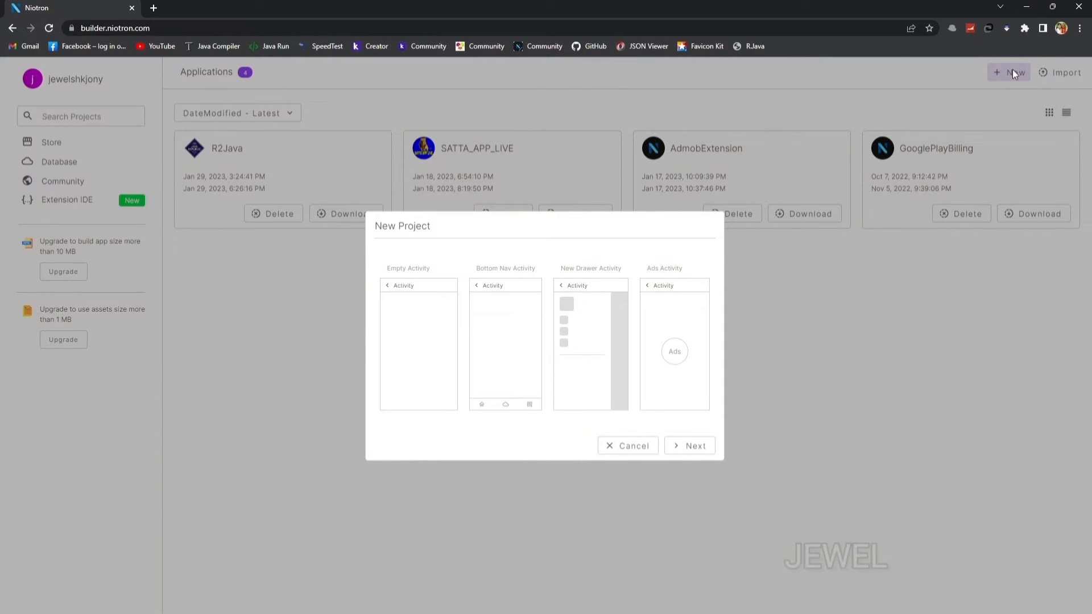
left_click(688, 444)
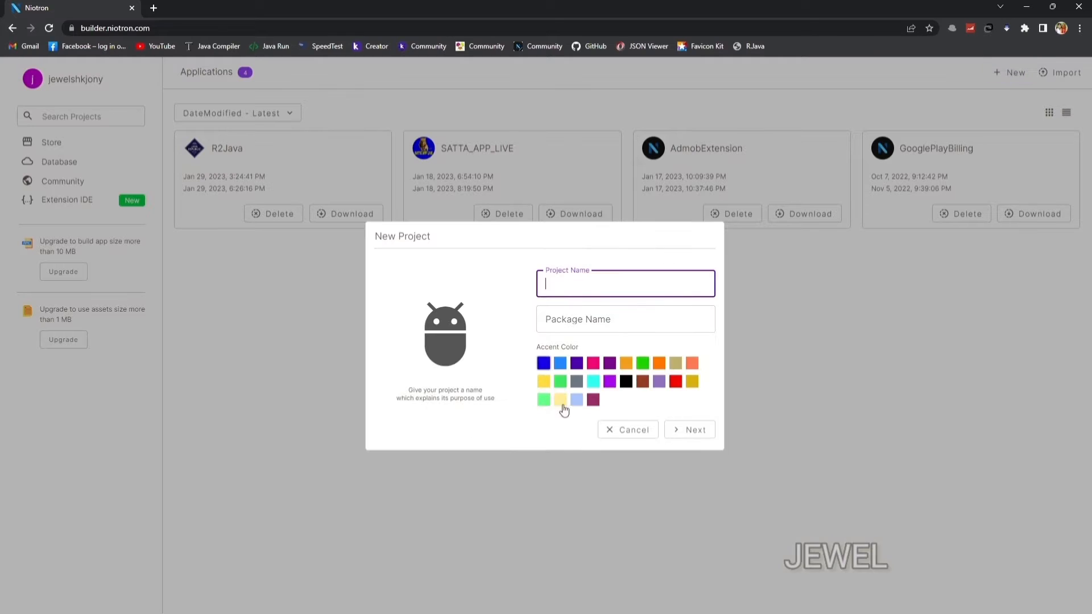
mouse_move(596, 365)
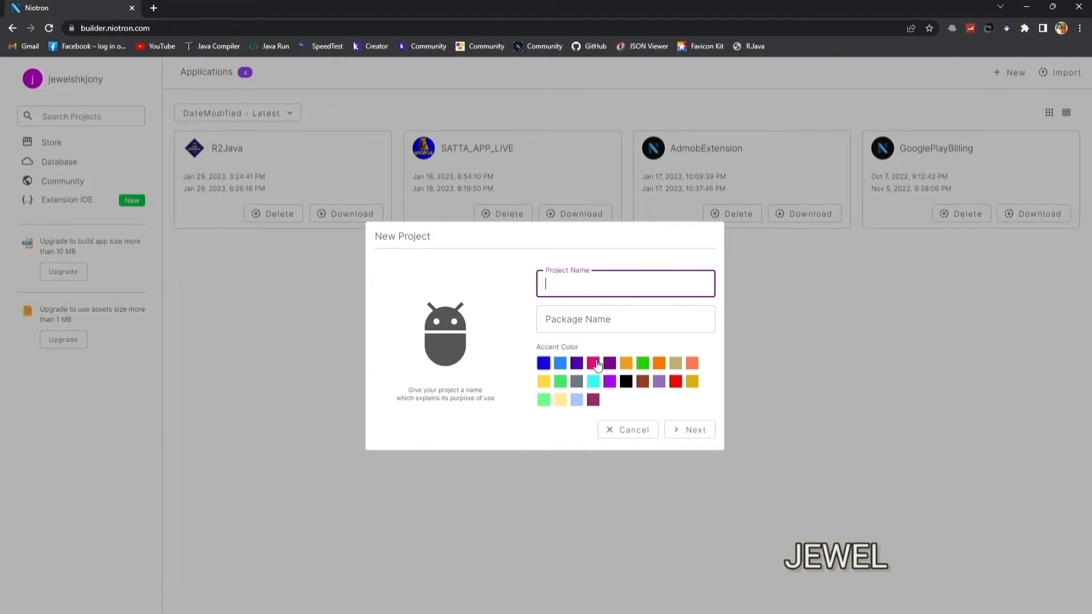
Step: Name the project UnityAds with a package name ending in .unityads
type("UnityAds")
left_click(624, 319)
type("c")
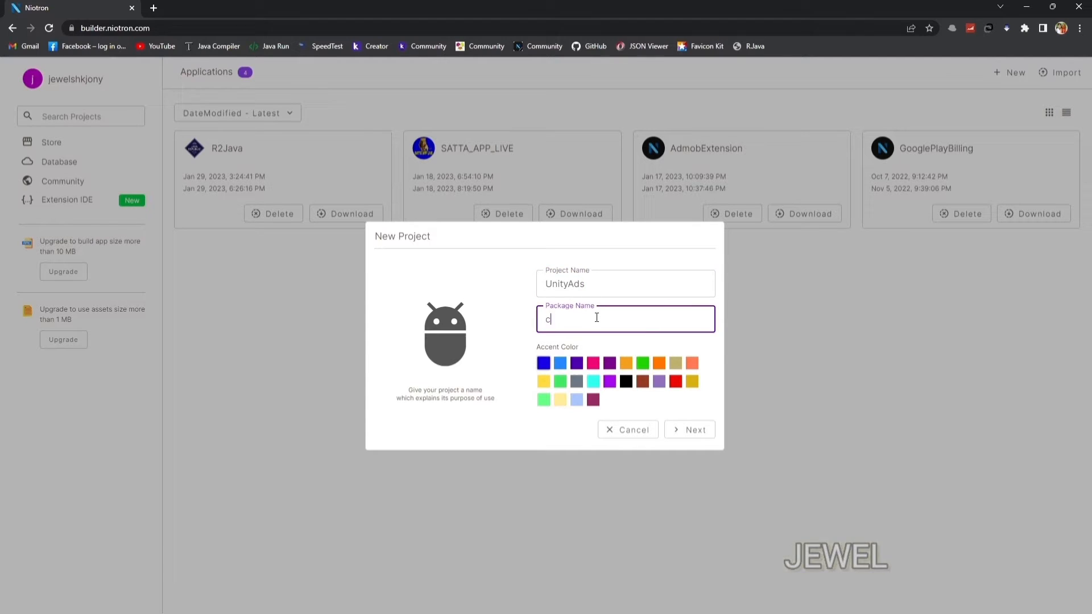
type("om.jewelshkjony")
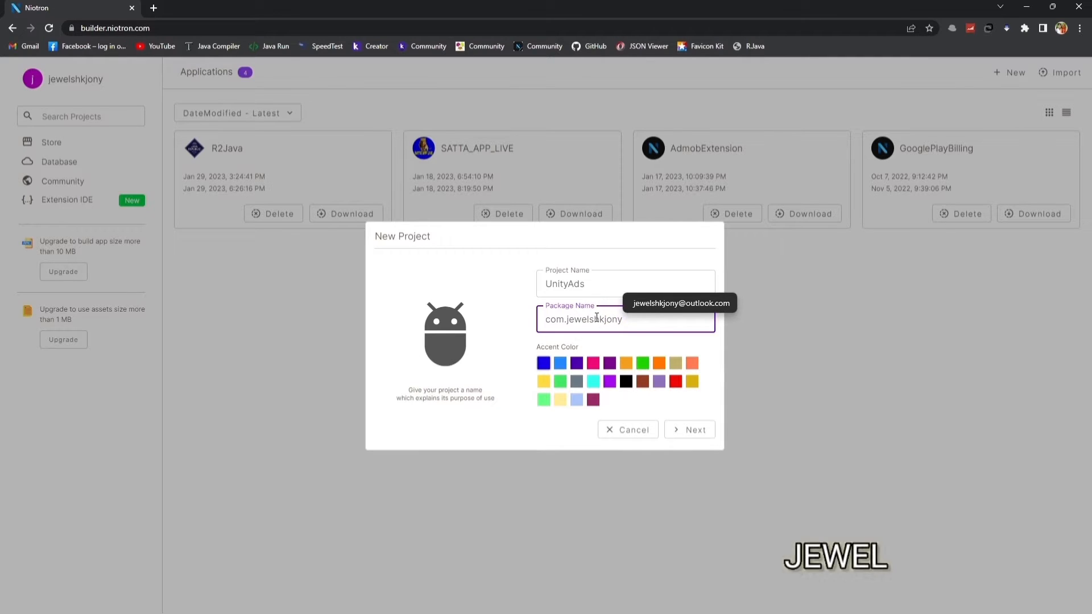
type(".unity")
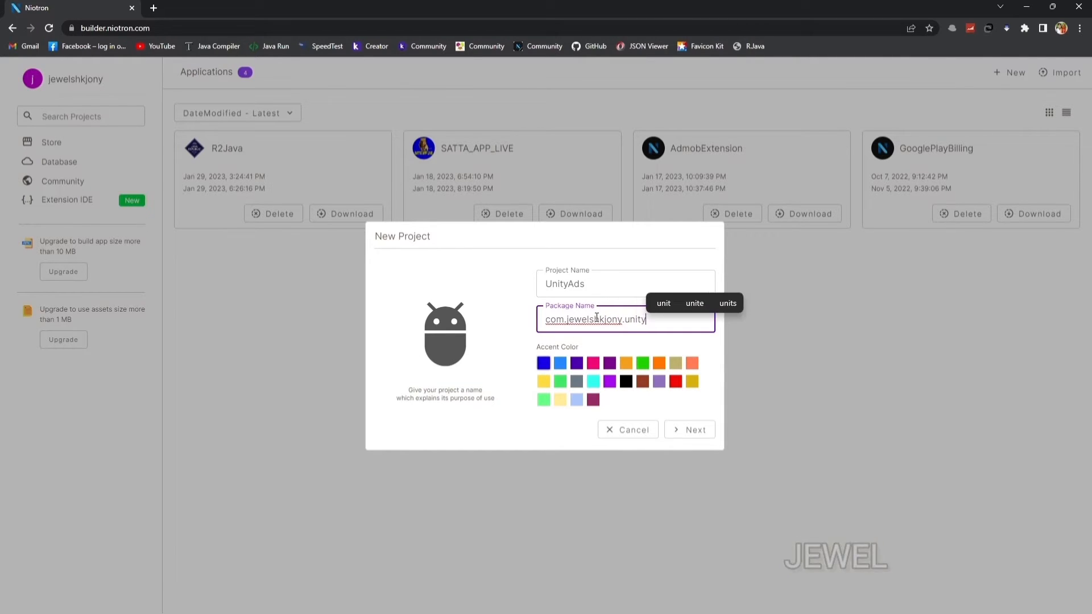
type("ads")
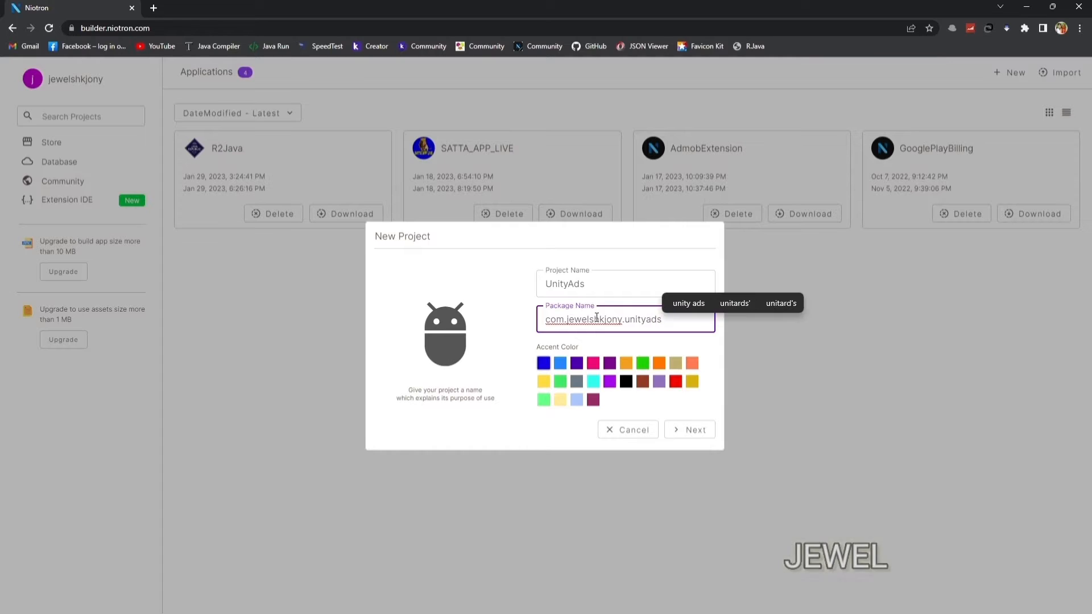
Step: Create the project and add text boxes, buttons, a horizontal arrangement, UnityAds and Notifier to Screen1
left_click(688, 430)
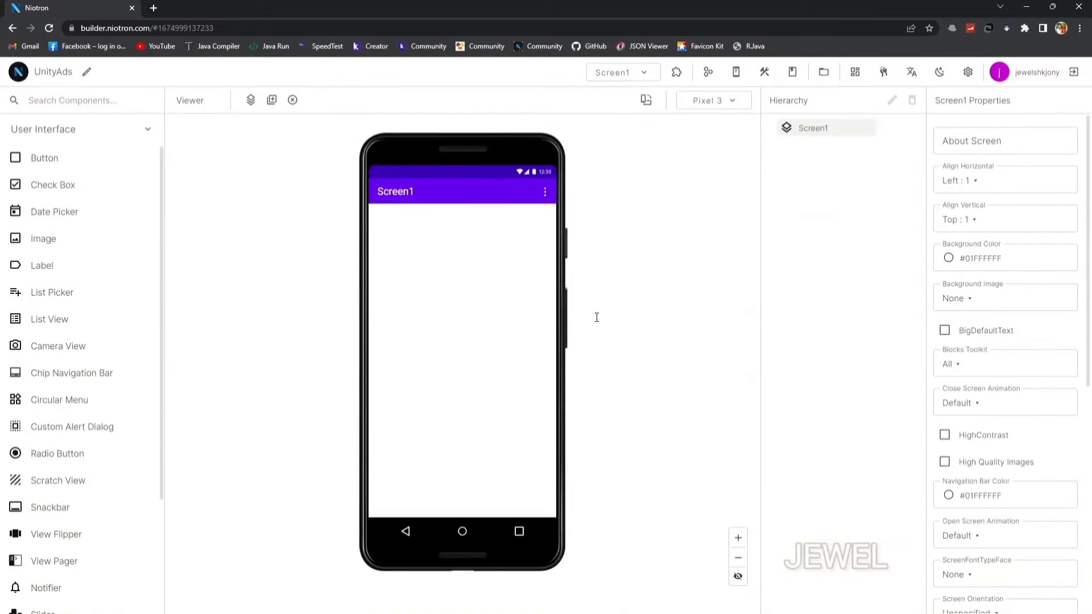
mouse_move(71, 144)
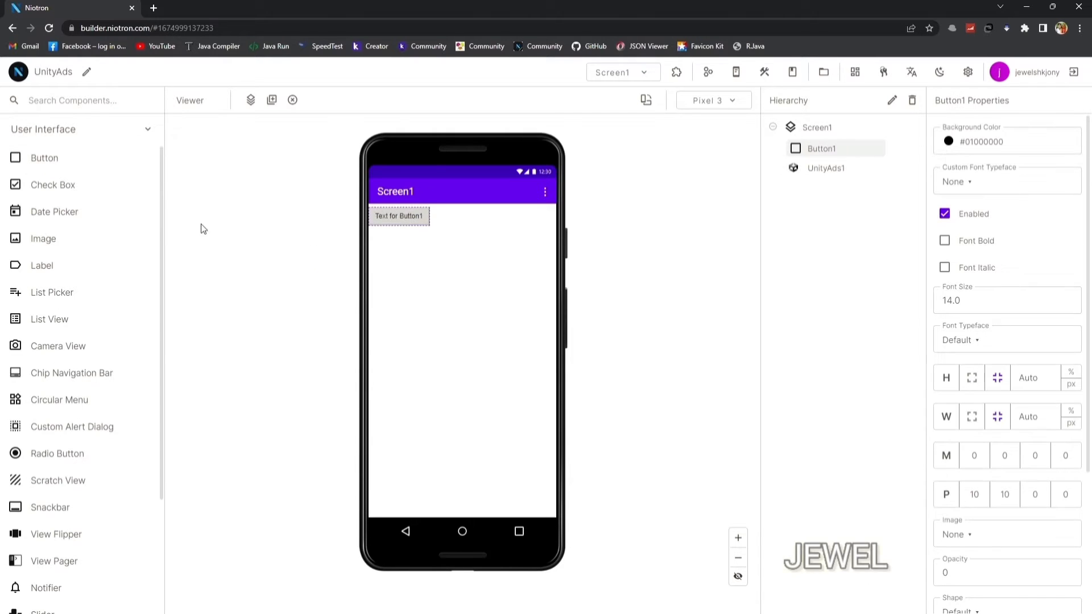
left_click(817, 126)
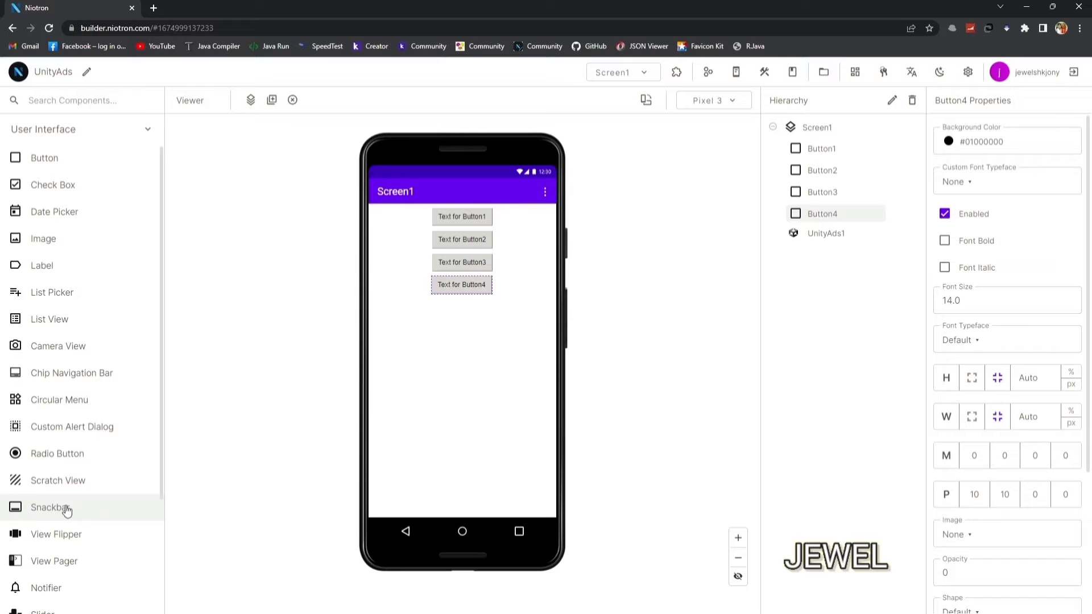
scroll("down", 3)
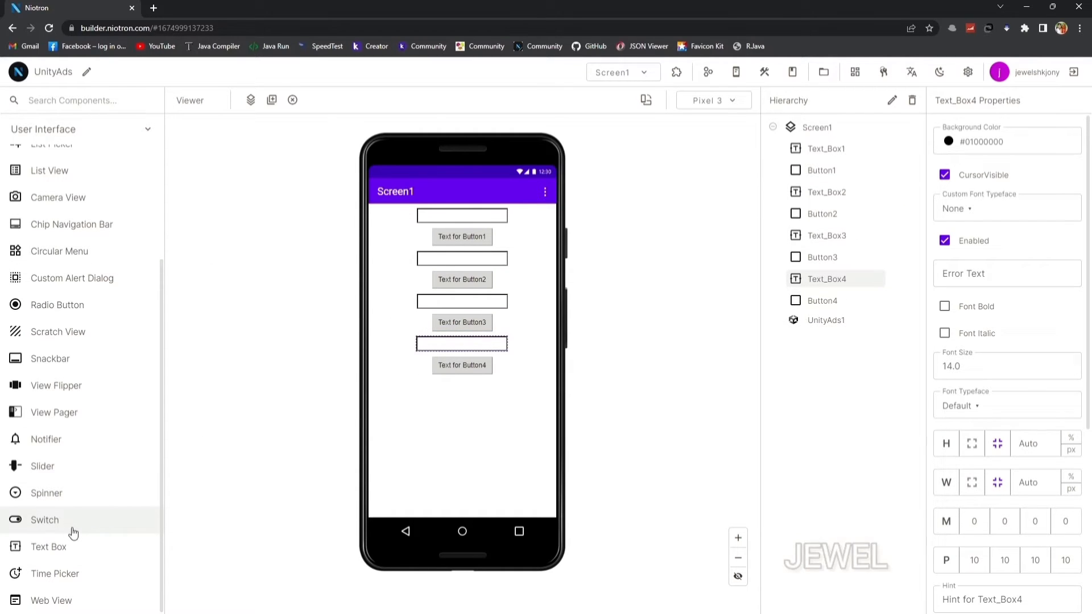
left_click(79, 129)
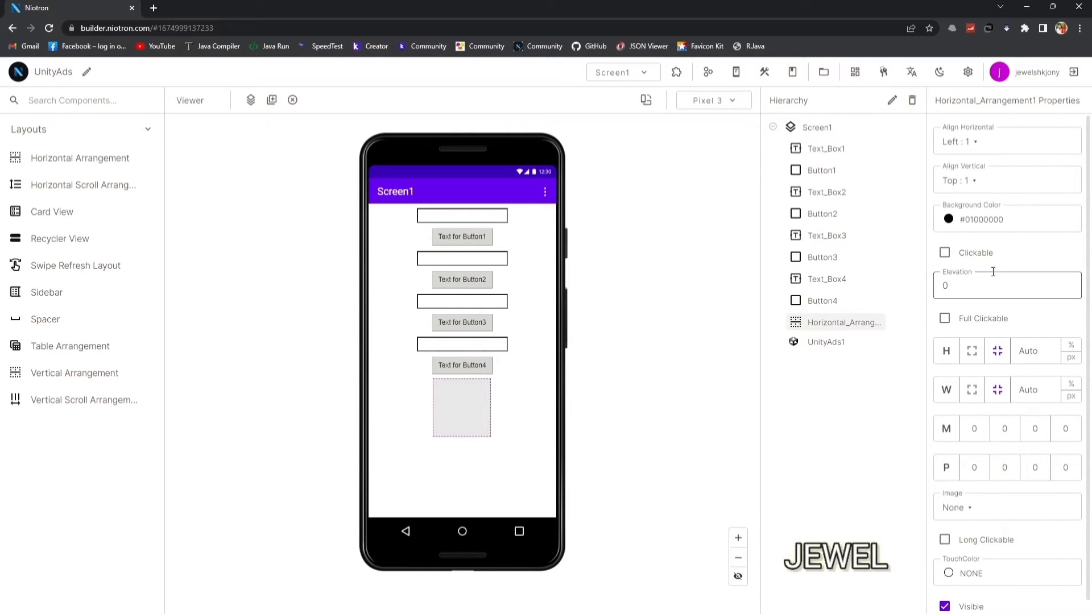
left_click(949, 218)
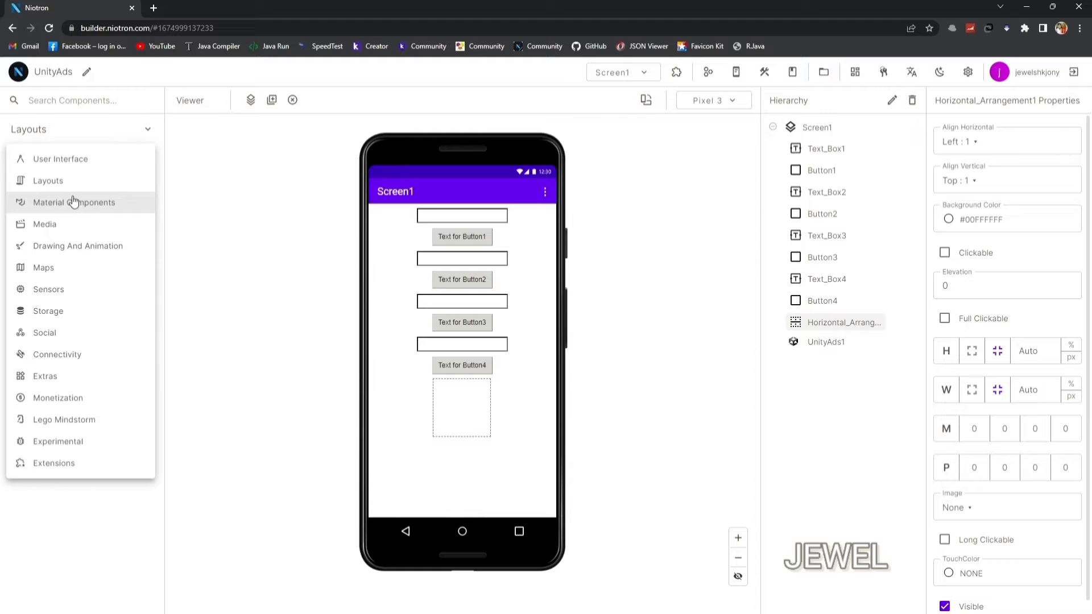
mouse_move(91, 144)
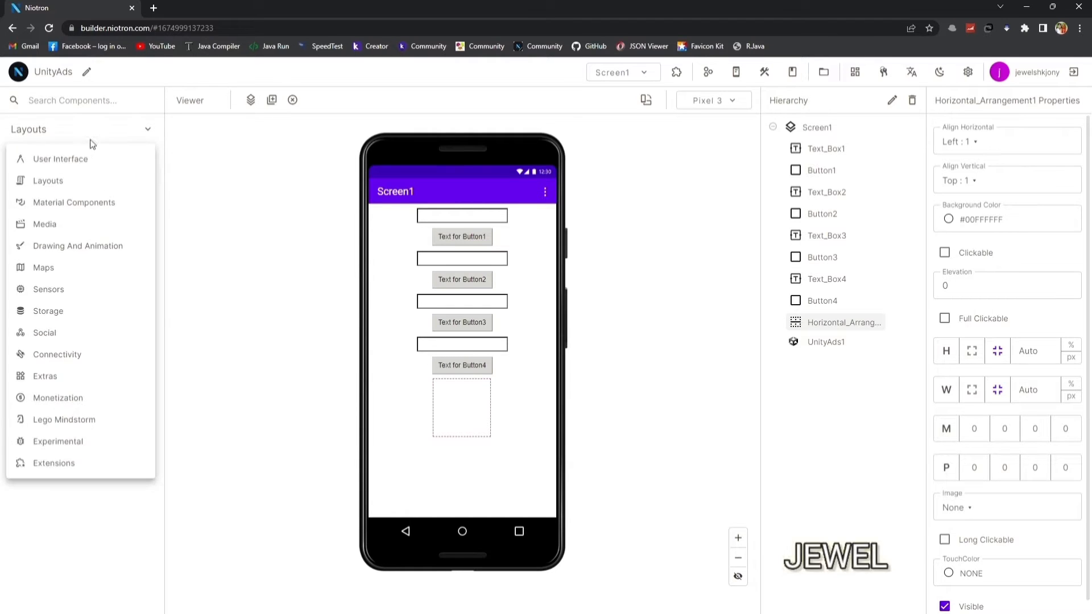
left_click(61, 159)
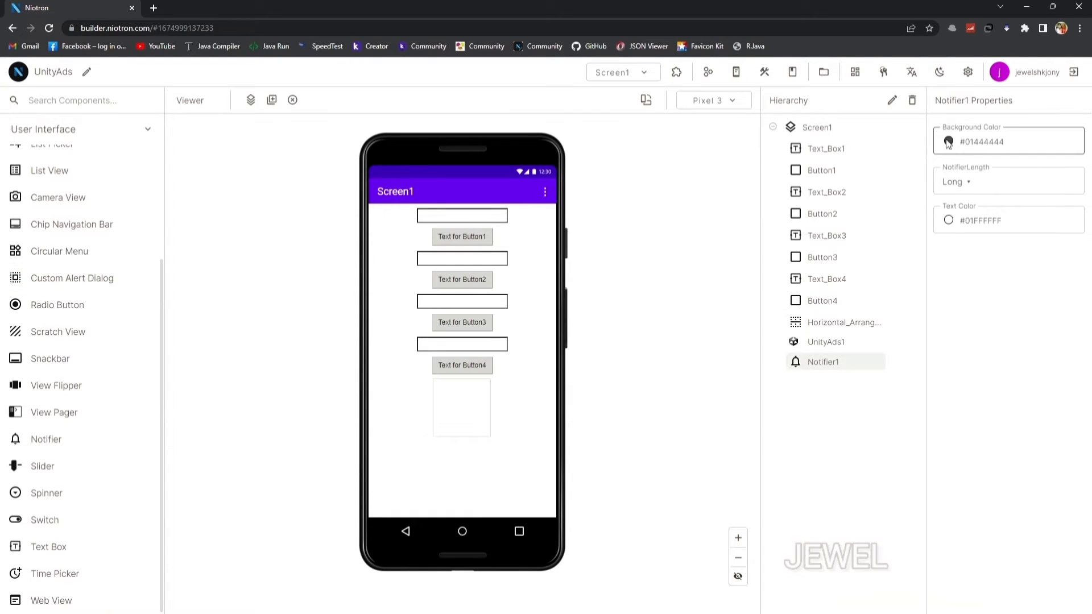
Step: Rename Text_Box1 to gameId
scroll("up", 3)
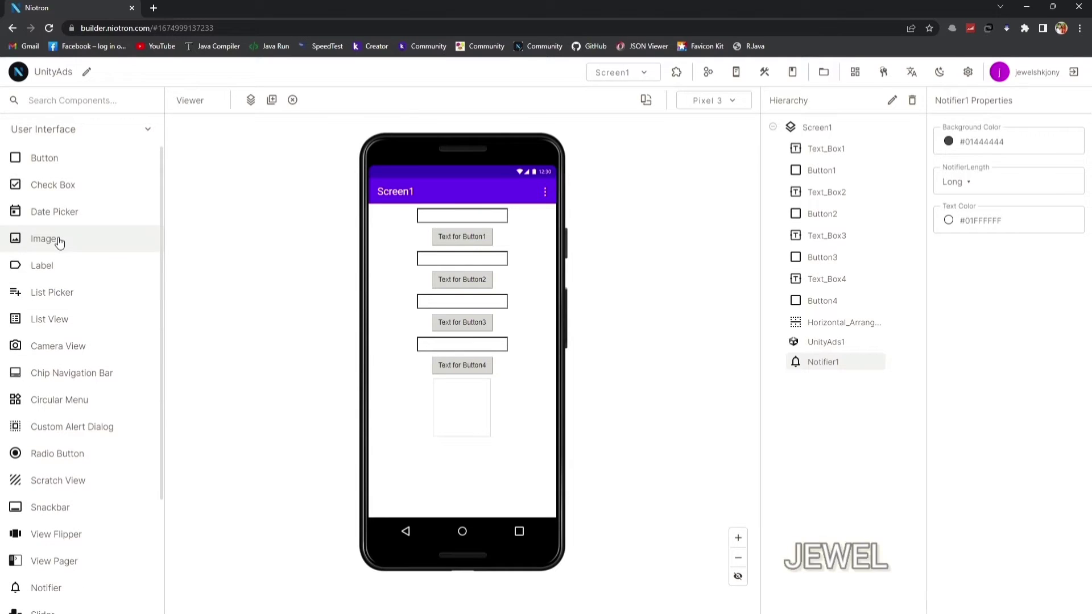
left_click(826, 148)
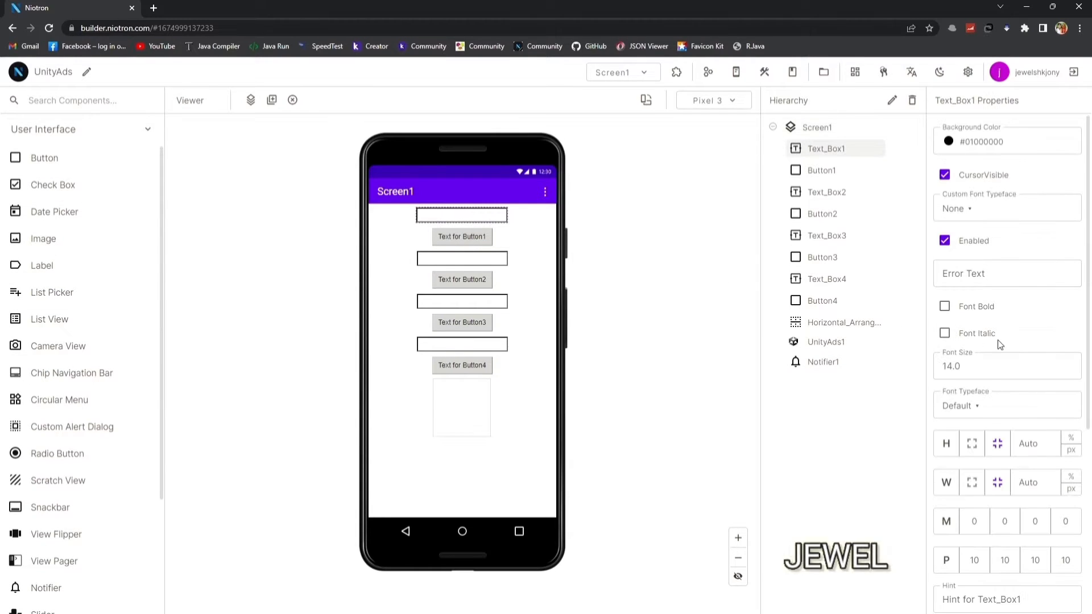
left_click(879, 100)
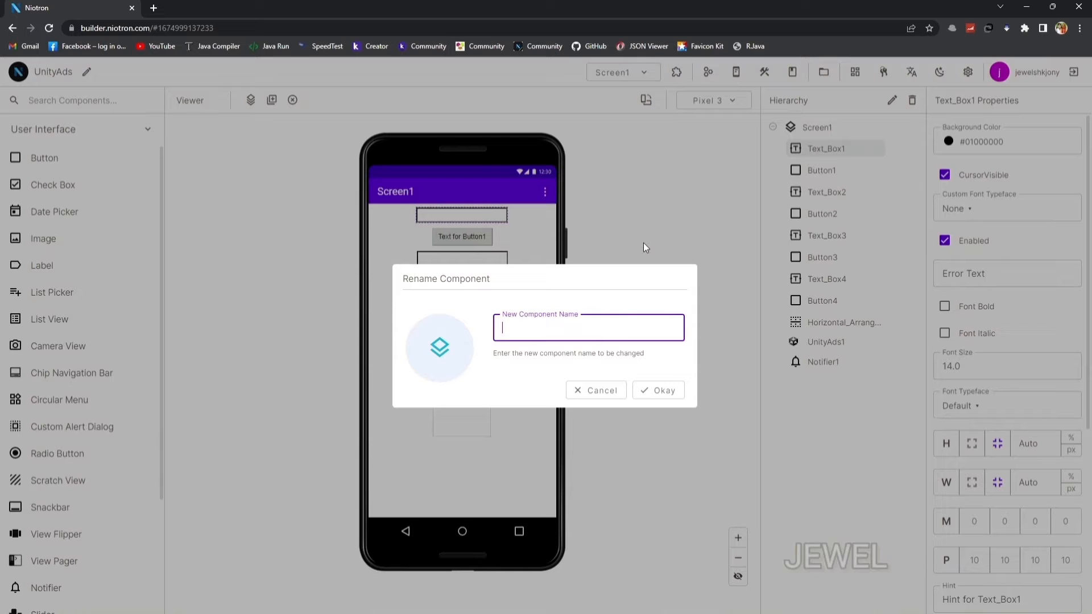
left_click(657, 390)
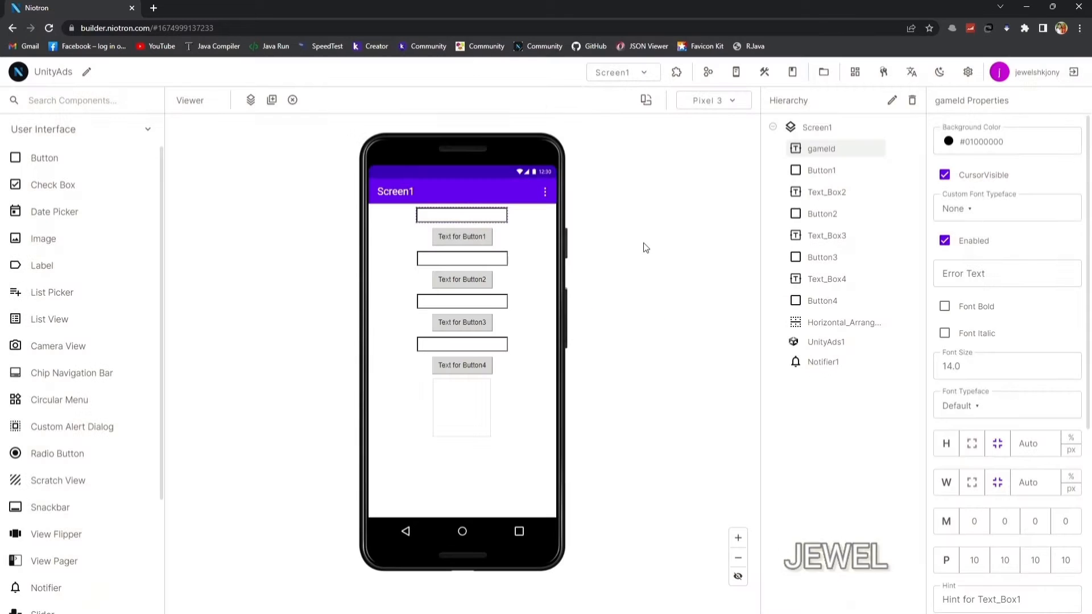
Step: Set gameId's text to 14851 and its hint to ask for the game id
left_click(1005, 273)
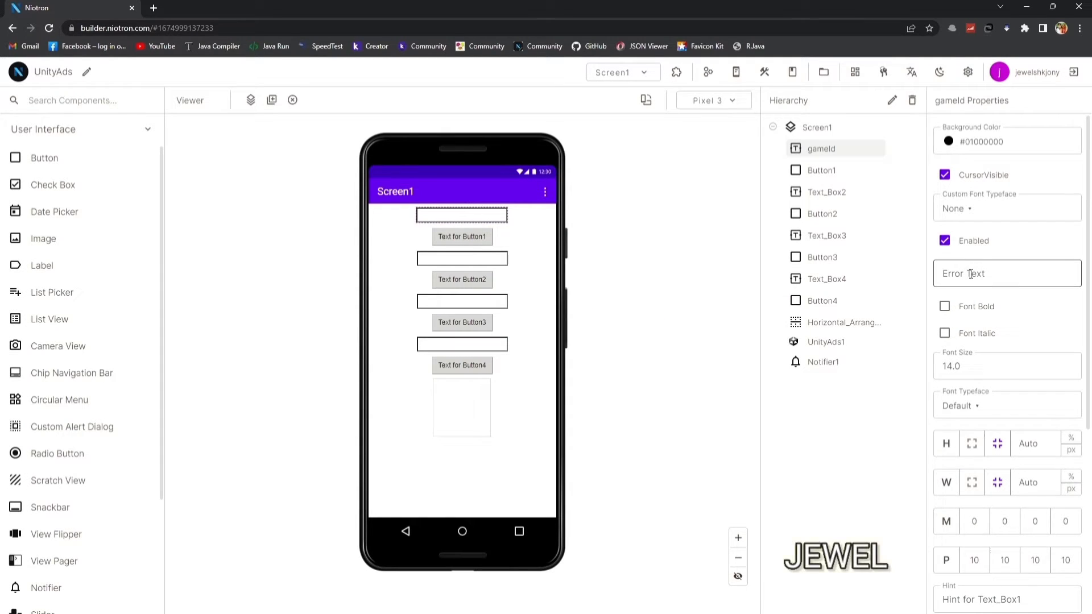
scroll("down", 3)
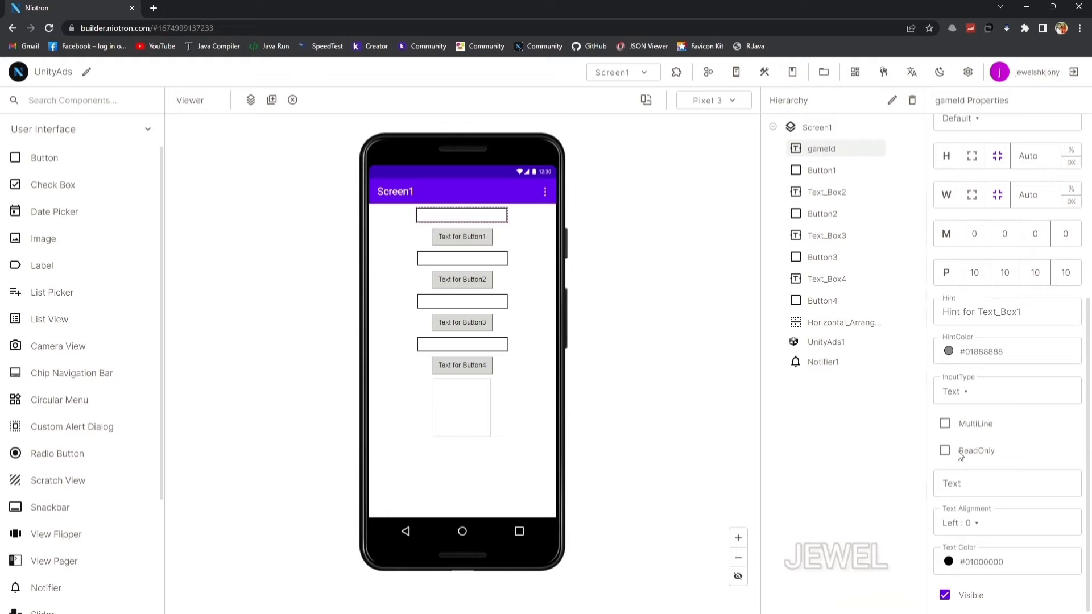
left_click(1006, 483)
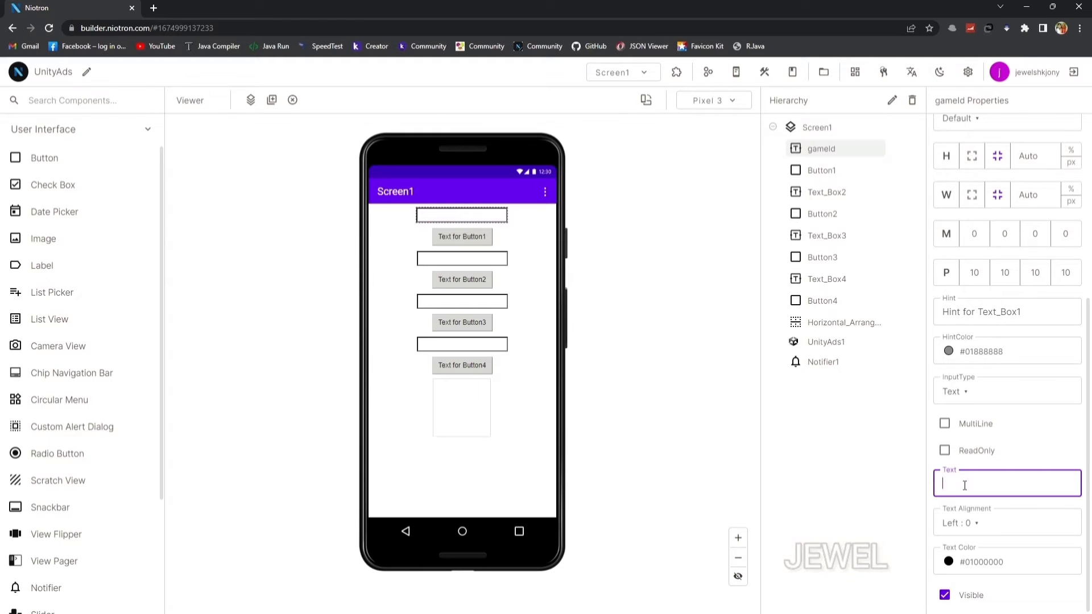
type("14851")
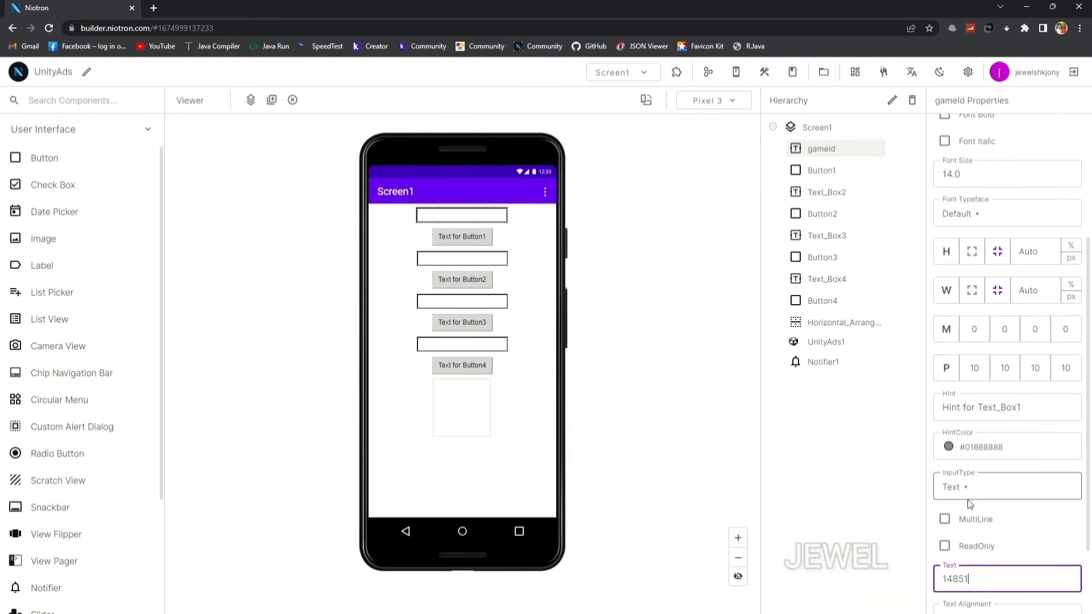
scroll("up", 3)
type("Enter Game I")
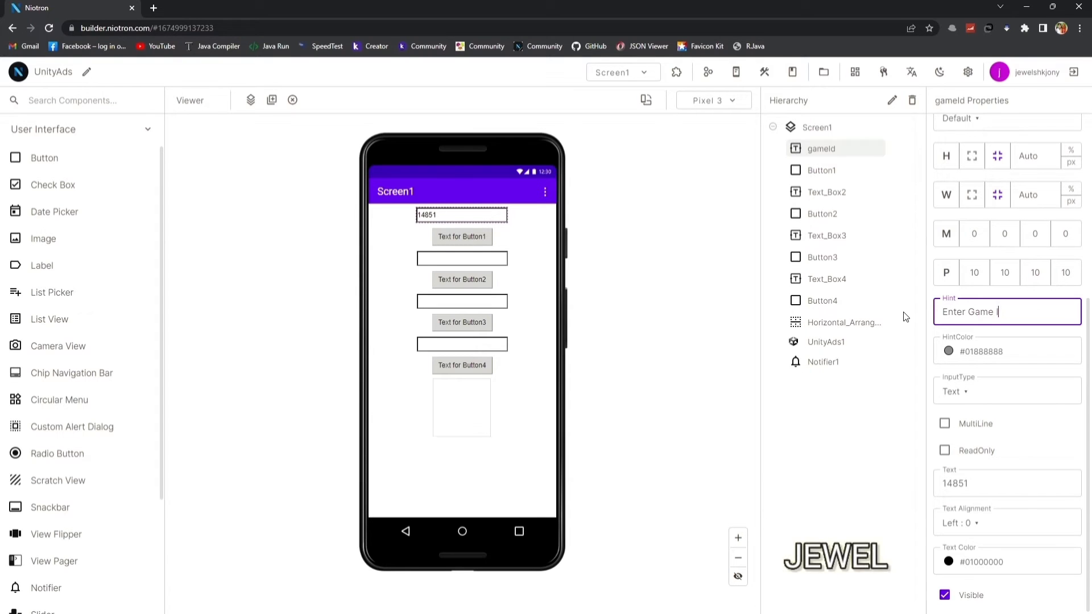
Step: Rename Button1 to Initialize
left_click(822, 170)
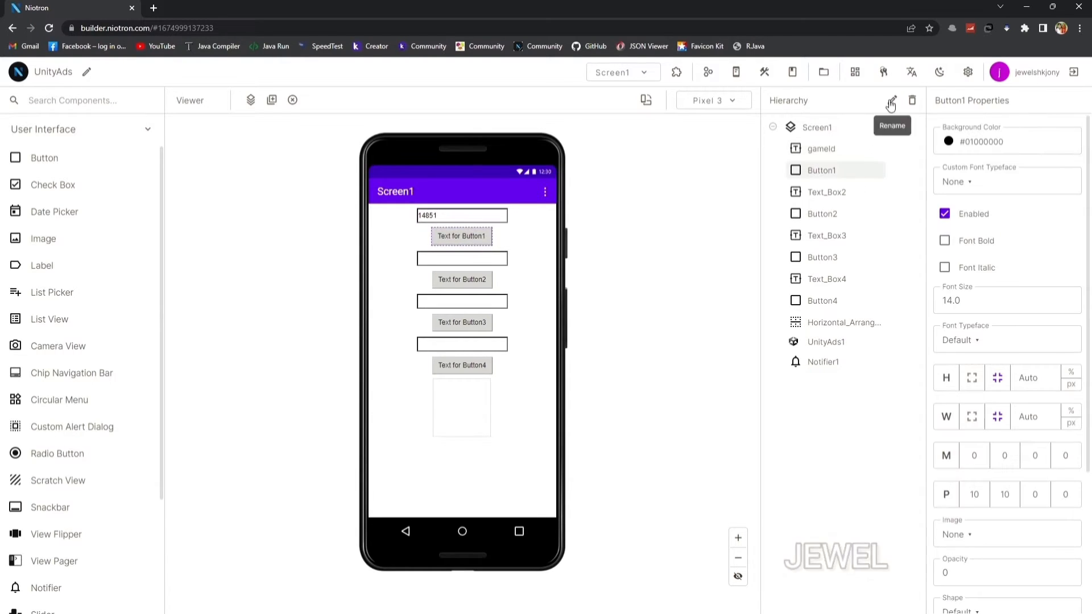
left_click(891, 100)
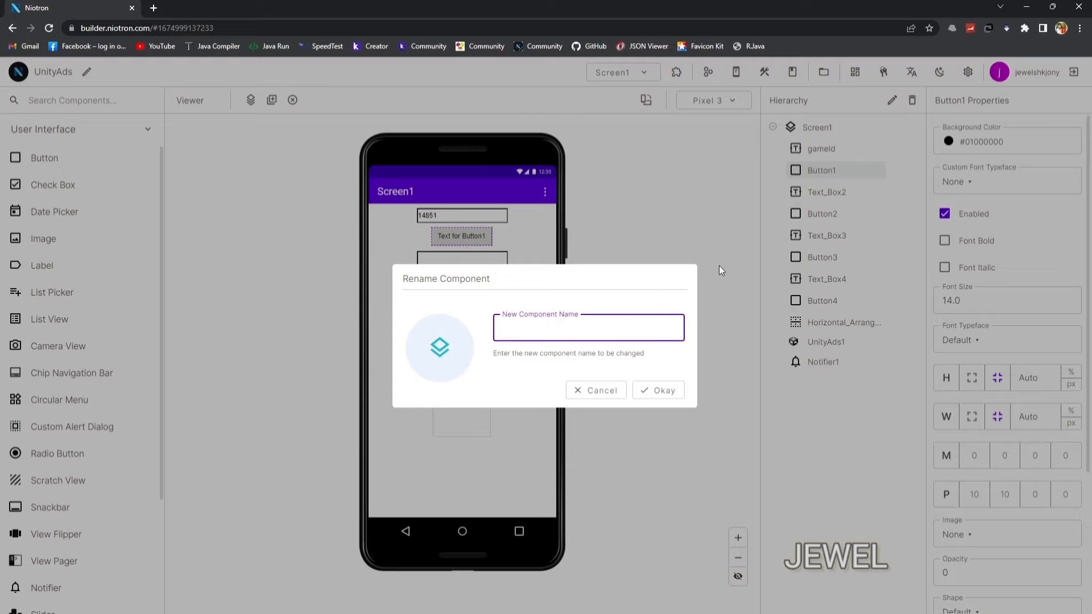
type("Initialize")
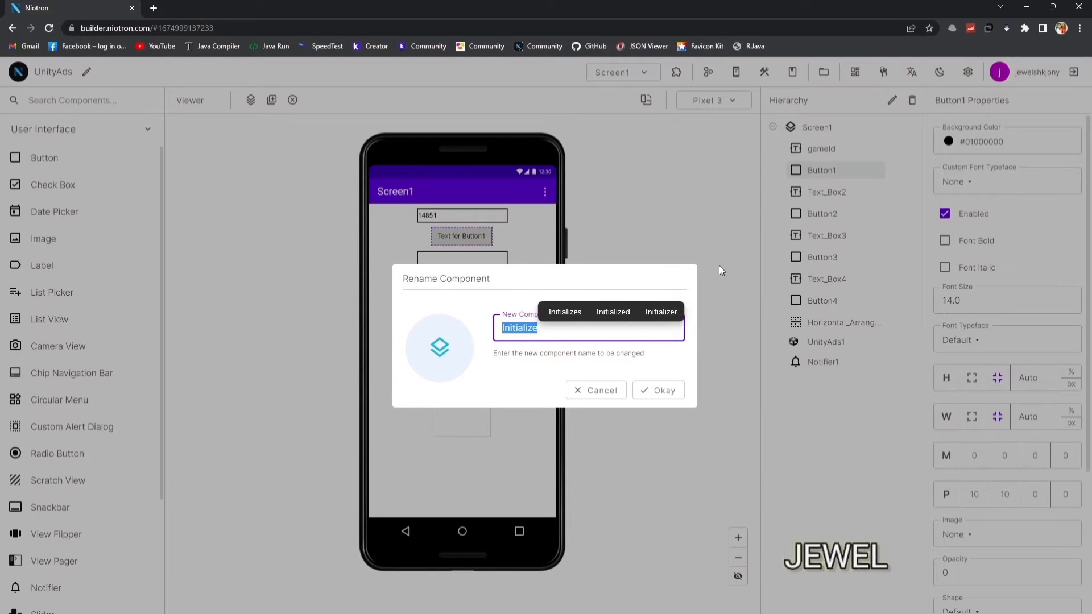
left_click(656, 390)
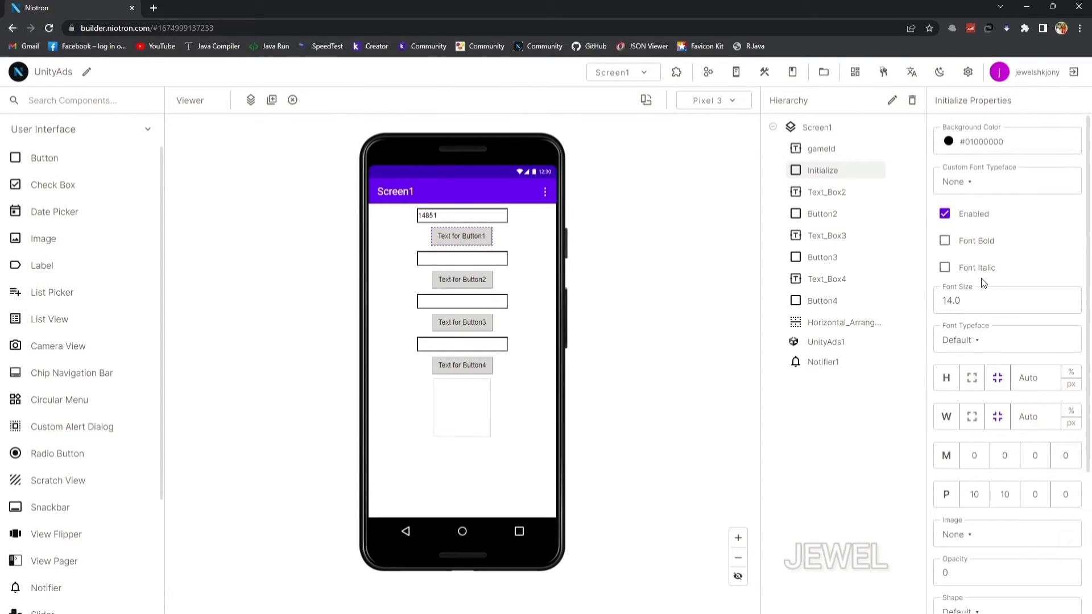
Step: Rename Text_Box2 to bannerId, give it an Enter hint and text bannerads
scroll("down", 3)
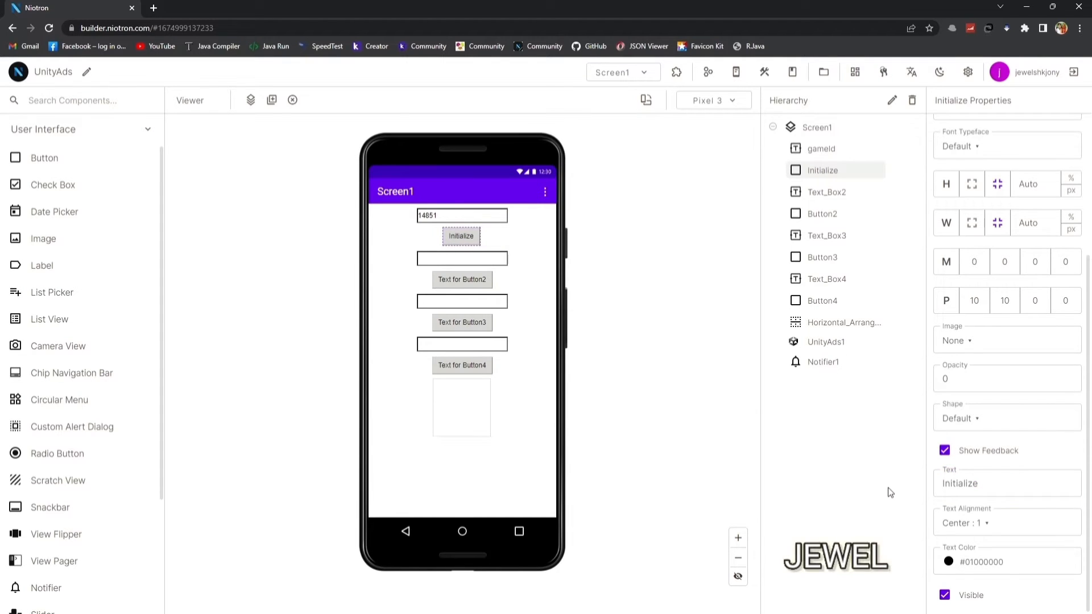
left_click(827, 191)
type("banne")
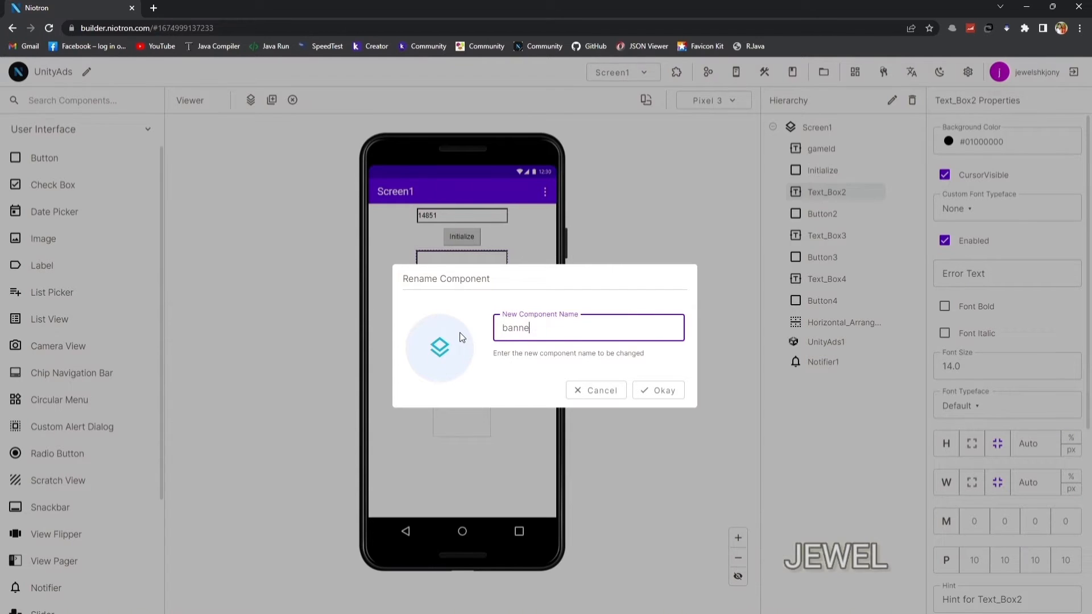
left_click(656, 390)
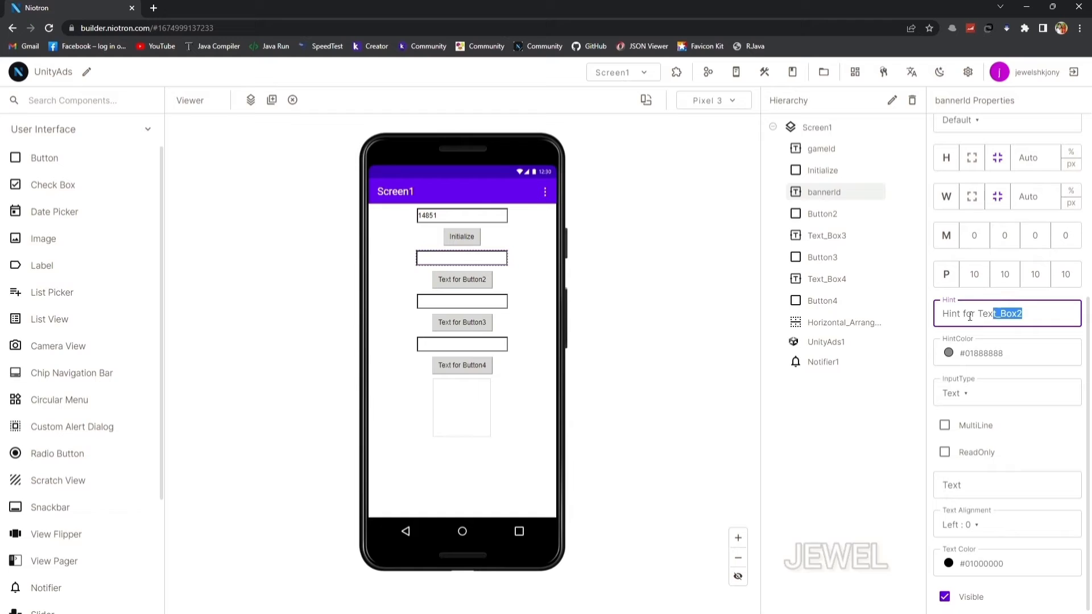
type("Enter Banner Ad Unit Id")
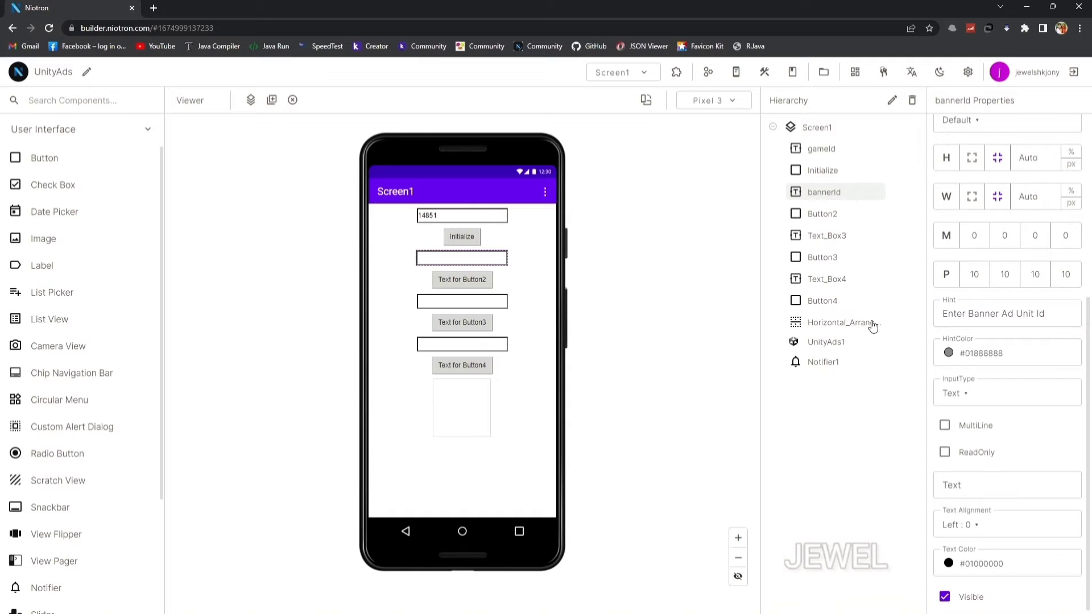
left_click(1005, 485)
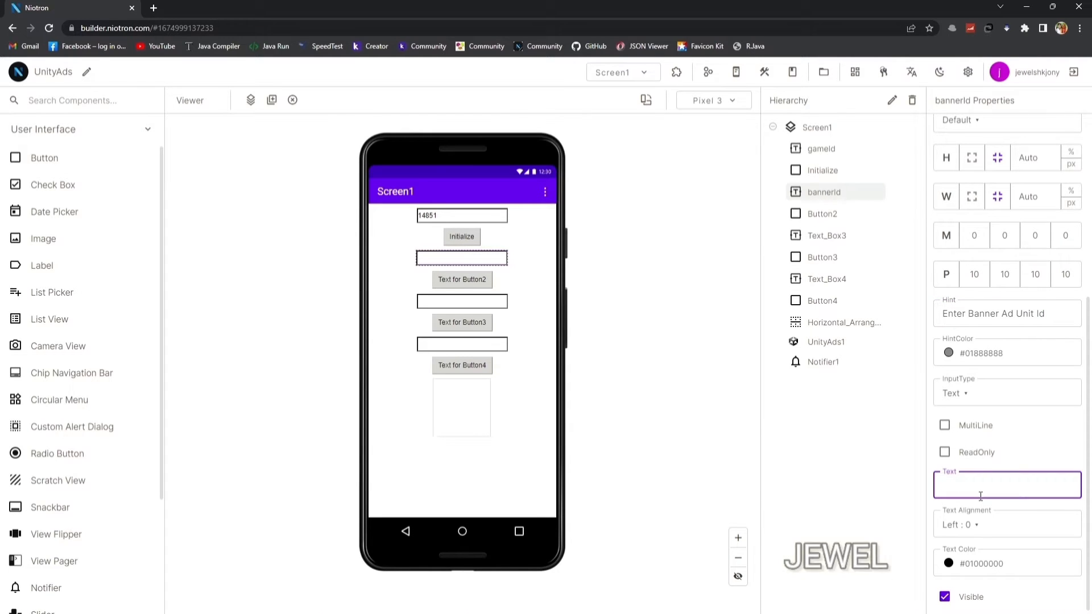
type("bannerads")
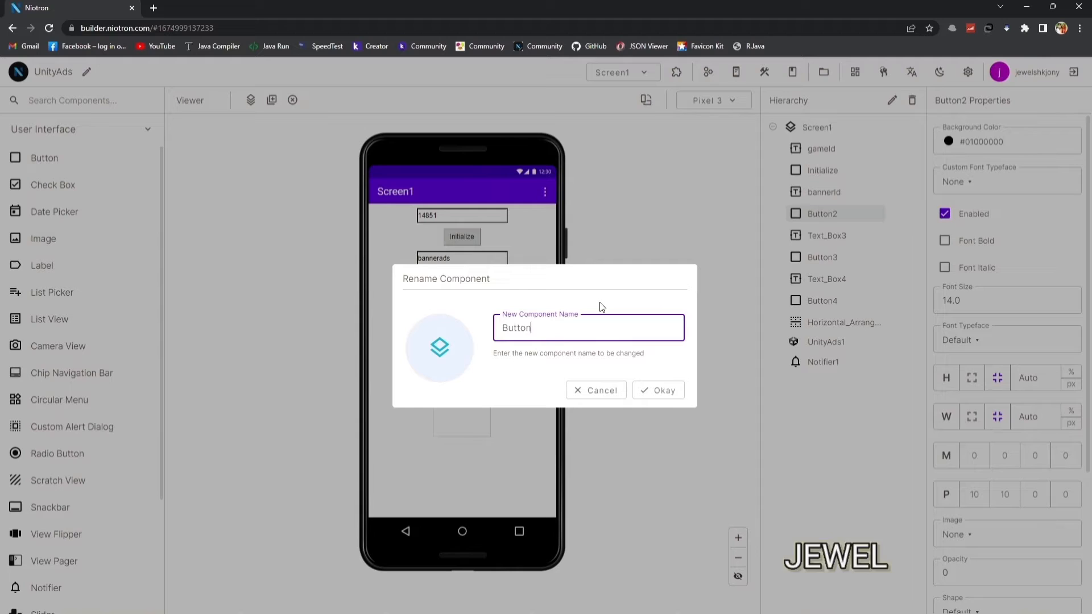
Step: Rename Button2 to Banner with label Banner
key("ctrl+a")
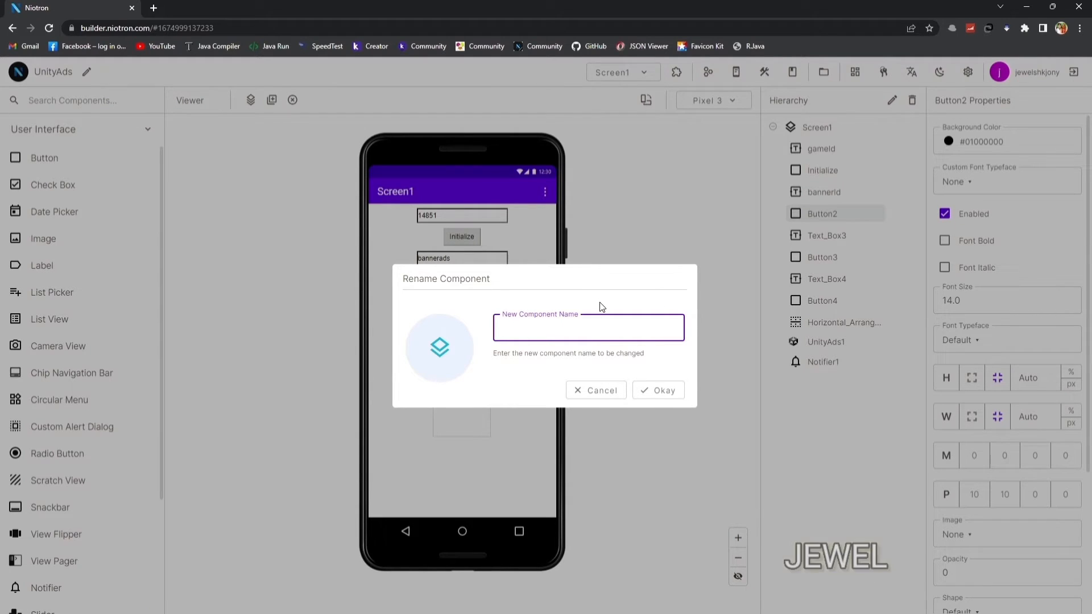
type("Banner")
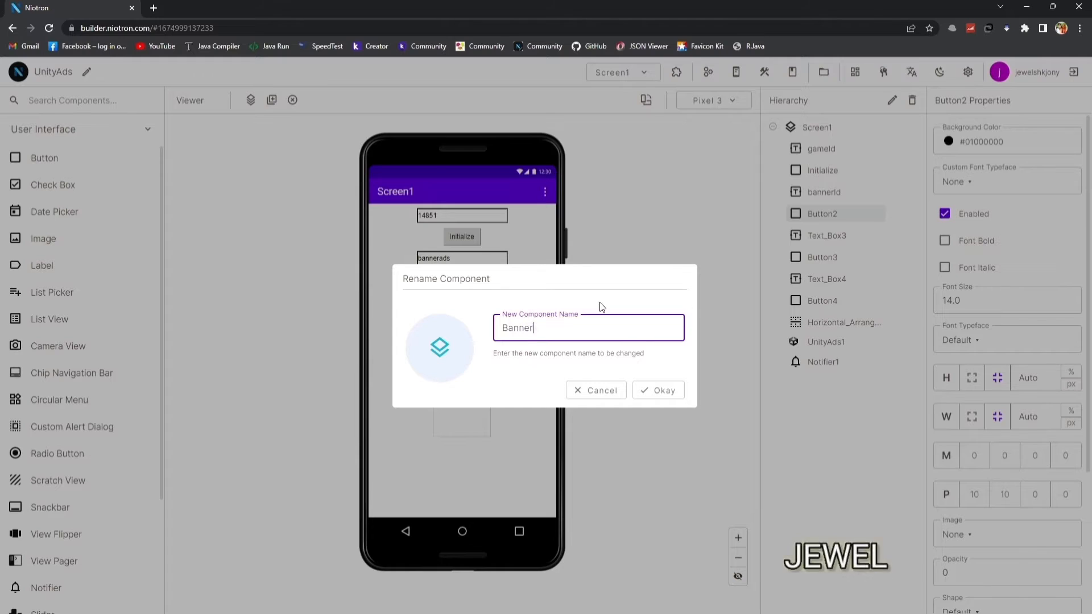
left_click(658, 390)
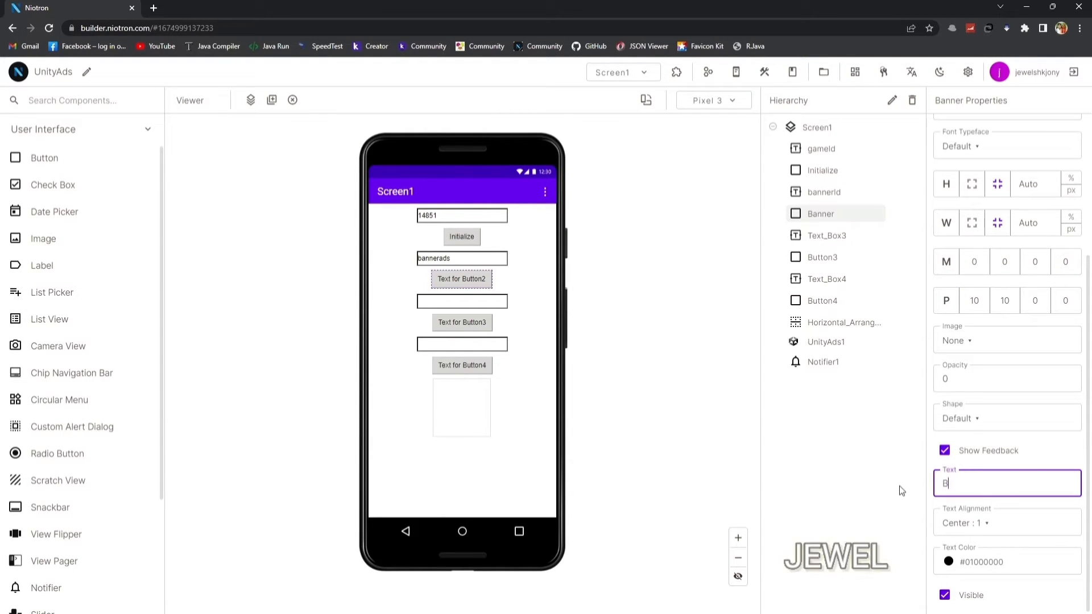
type("Banner")
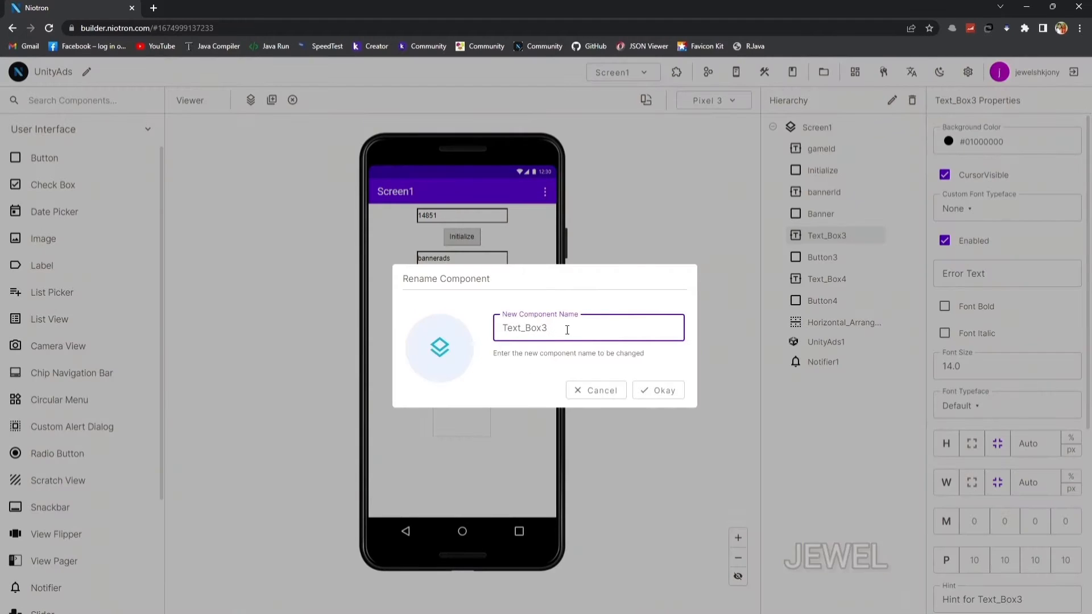
Step: Rename Text_Box3 to interstitialAdUnit with an Enter hint and text video
type("interst")
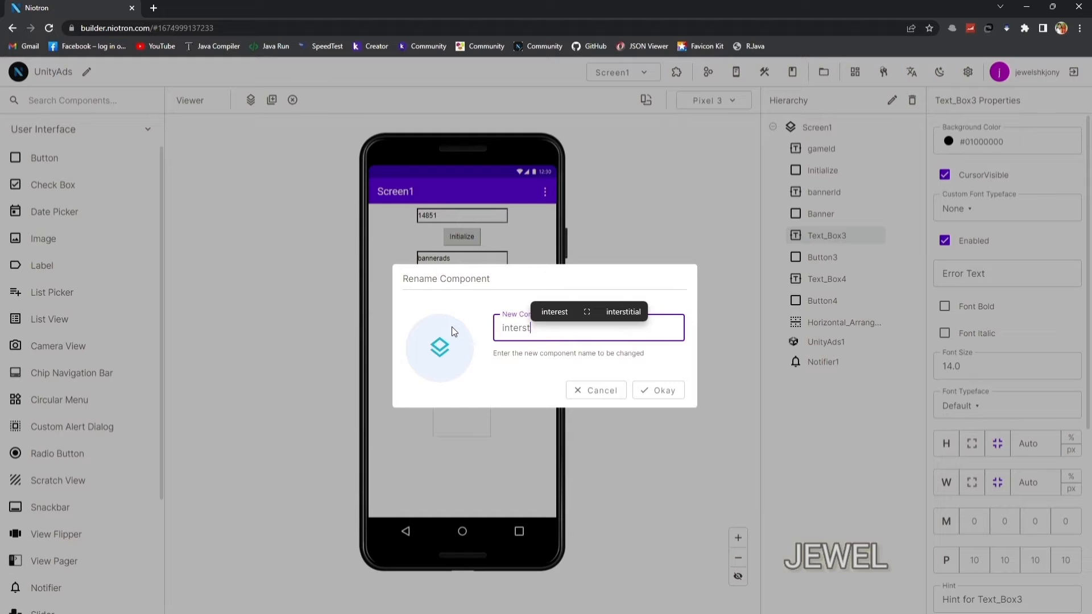
type("interstitialAdU")
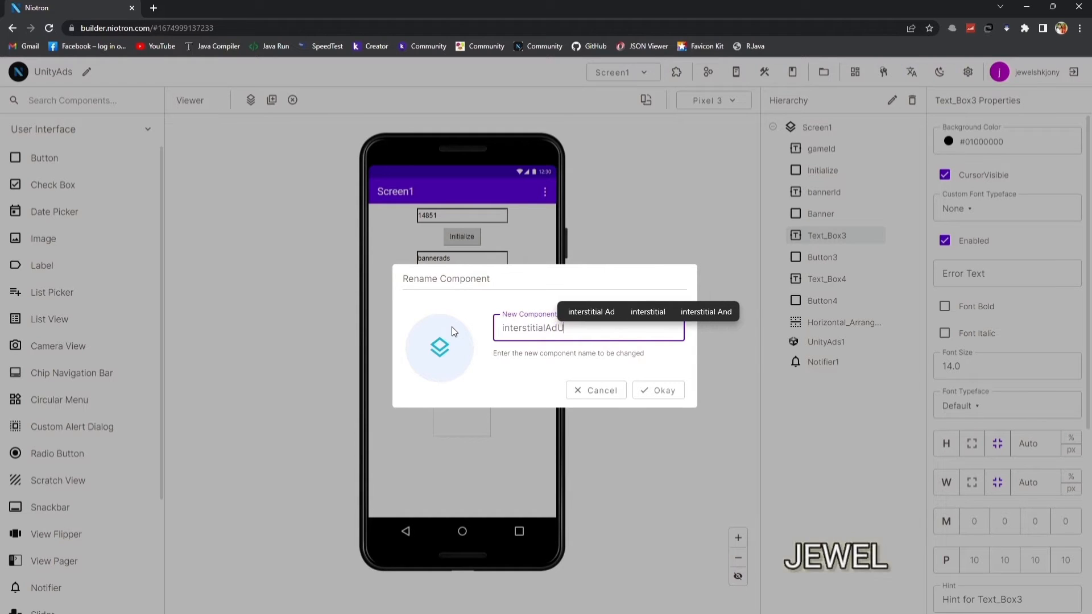
left_click(656, 390)
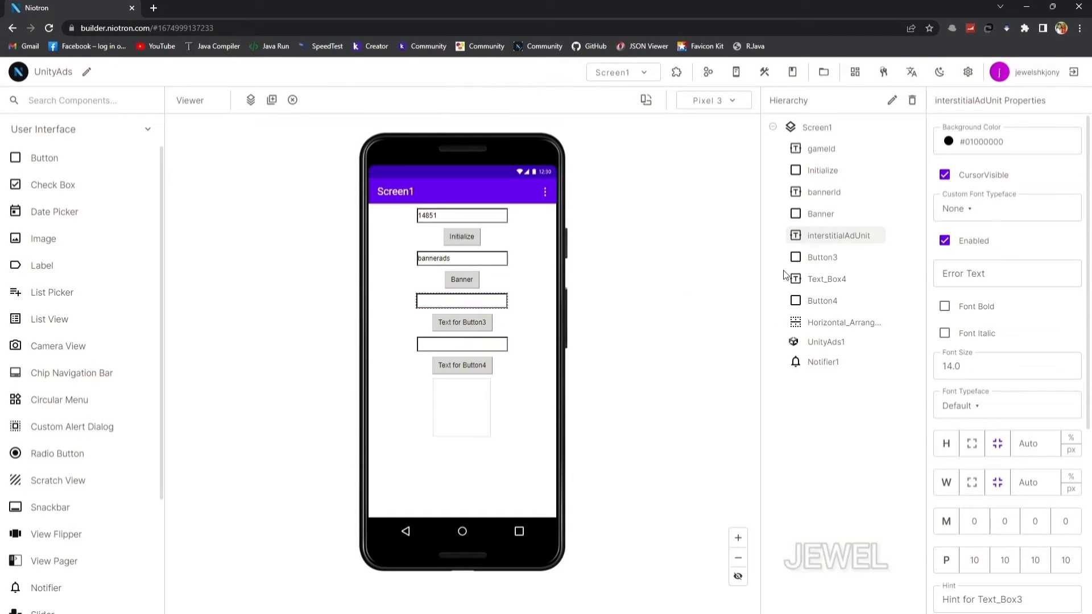
scroll("down", 3)
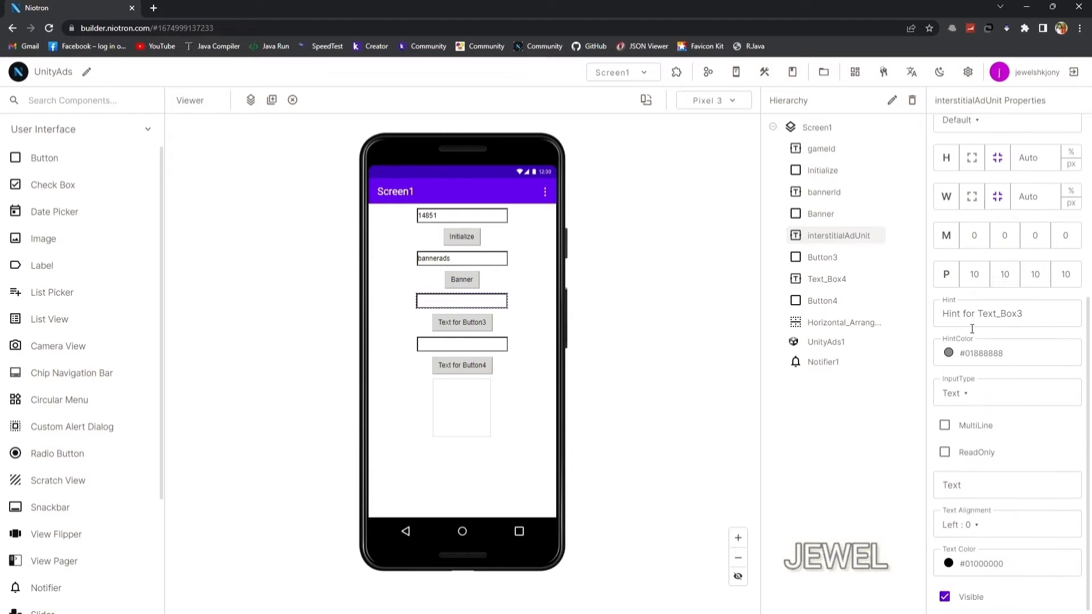
left_click(377, 602)
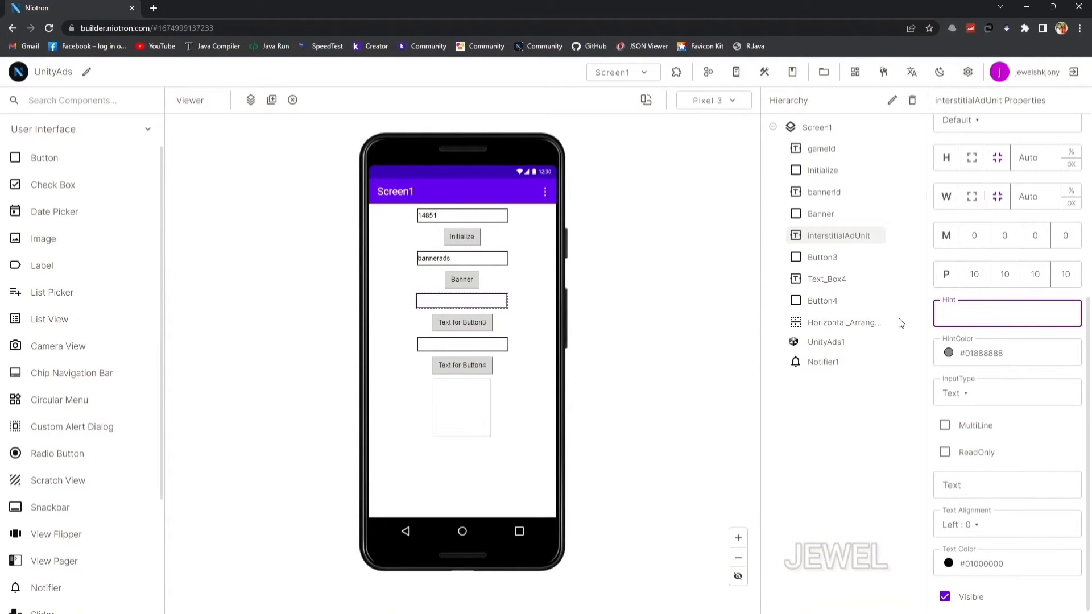
type("Enter Interstitial Ad Unit Id")
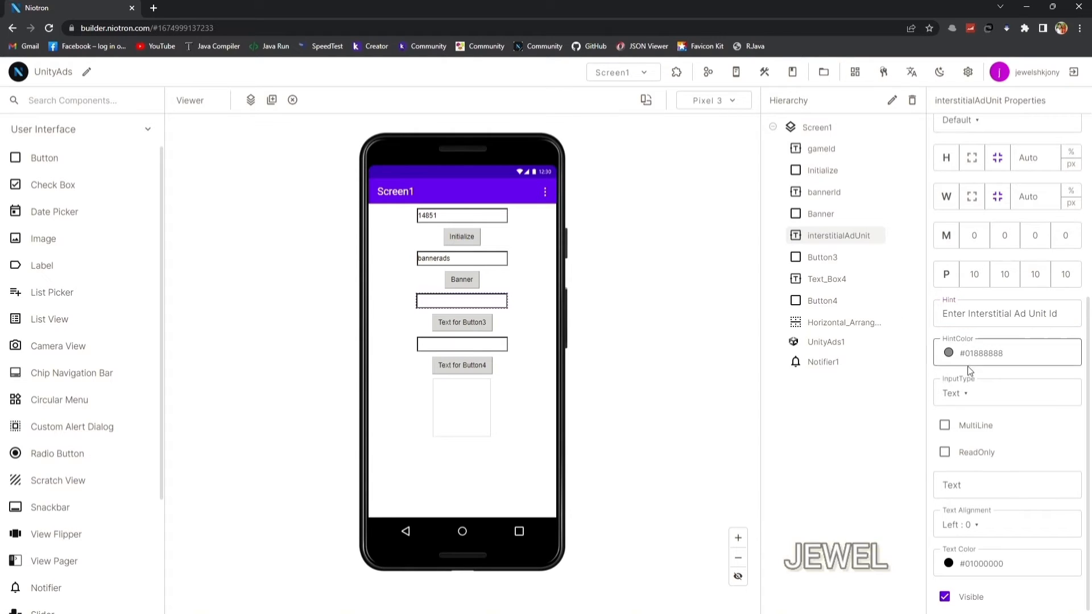
type("vide")
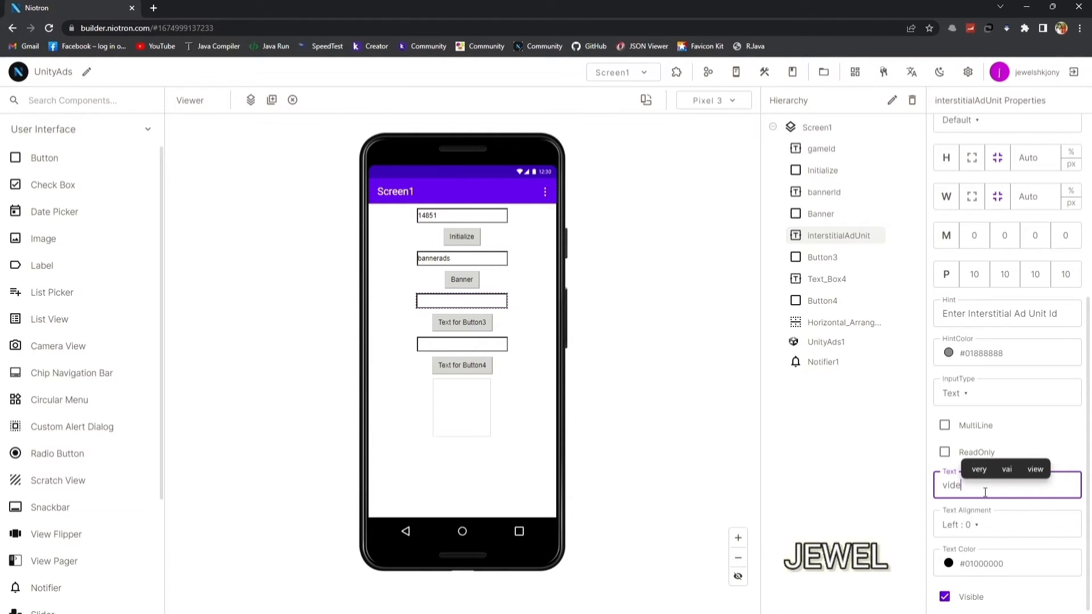
Step: Rename Button3 to Interstitial with label Interstitial
left_click(823, 256)
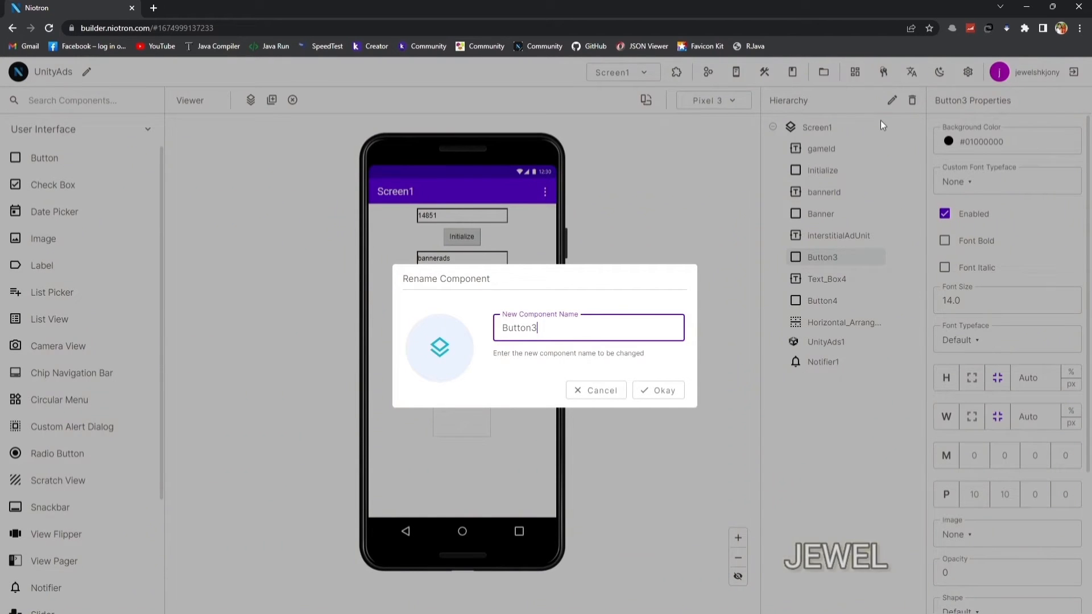
type("Inter")
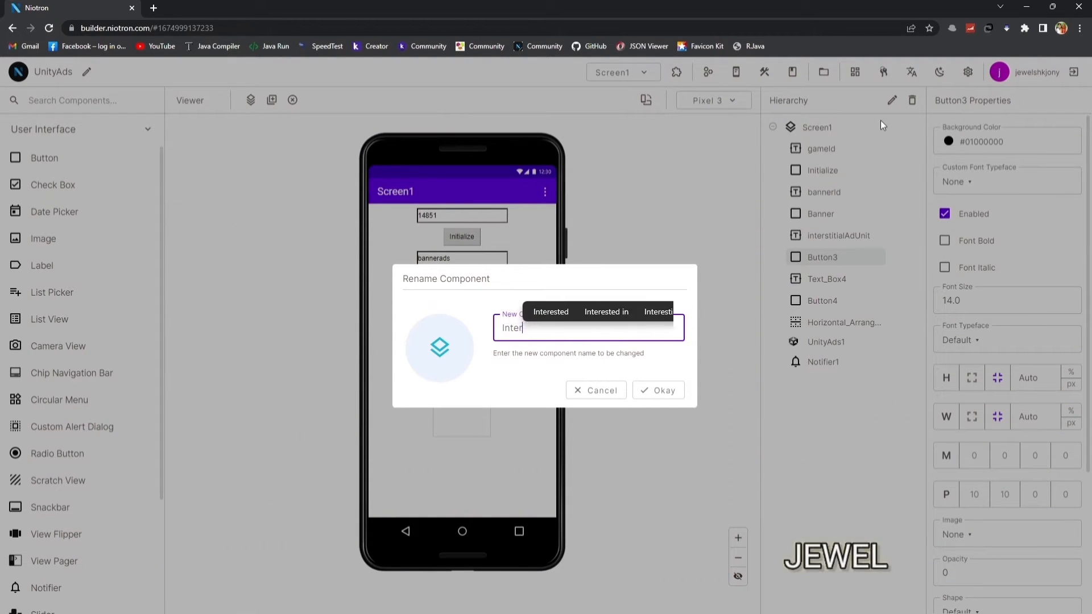
left_click(656, 390)
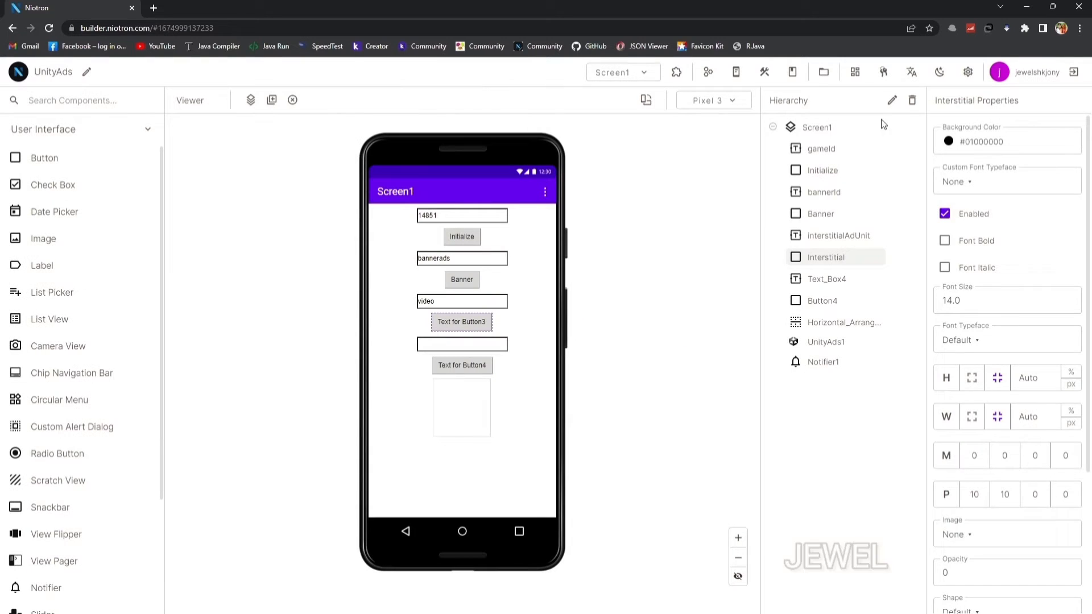
scroll("down", 3)
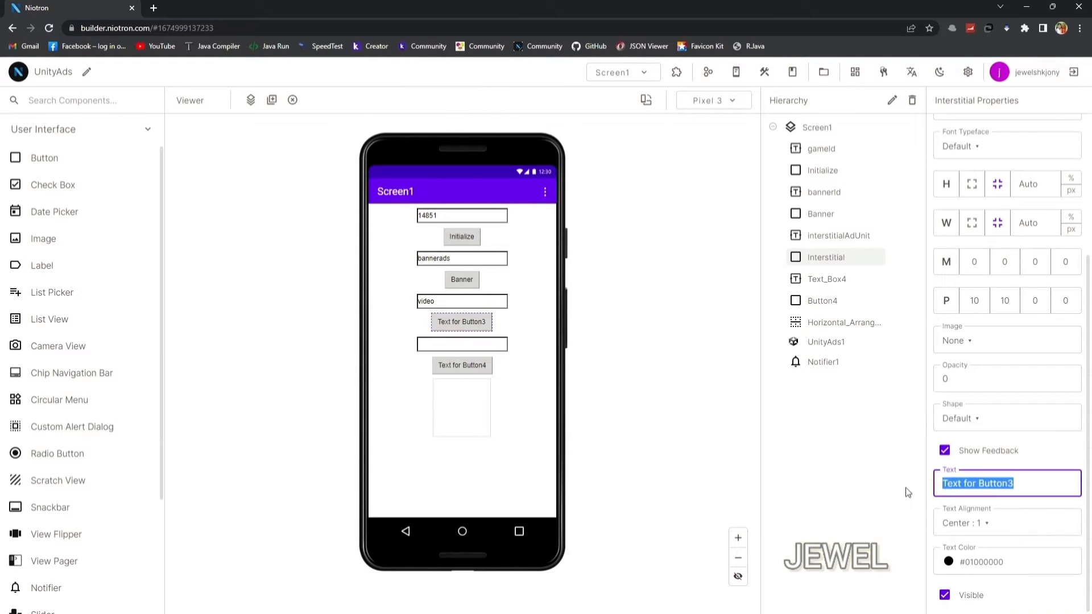
type("Interstitial")
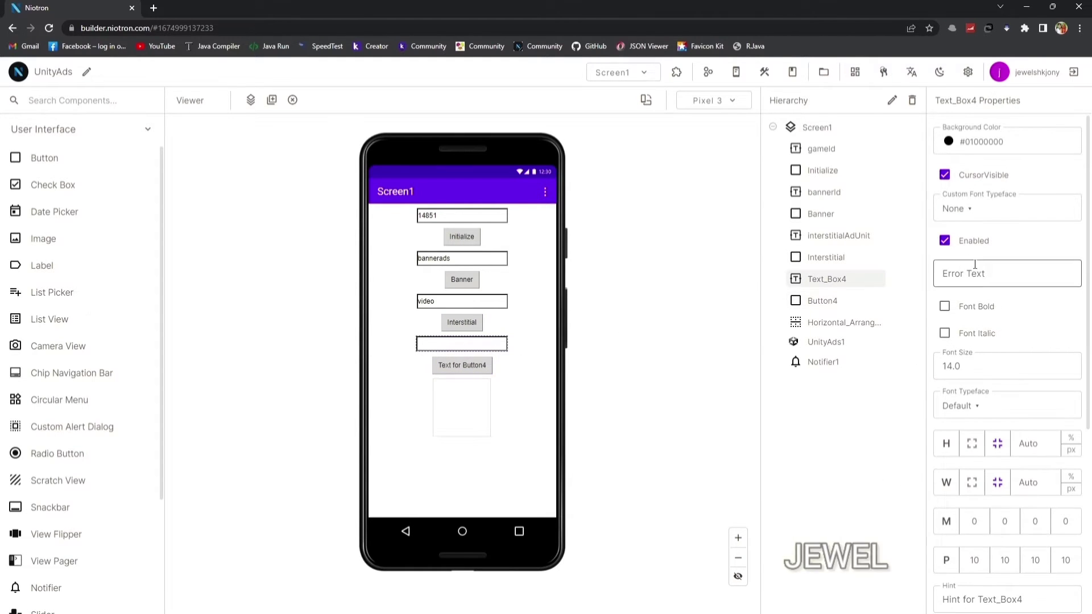
Step: Give Text_Box4 an Enter R... hint and text rewardedVideo
scroll("down", 3)
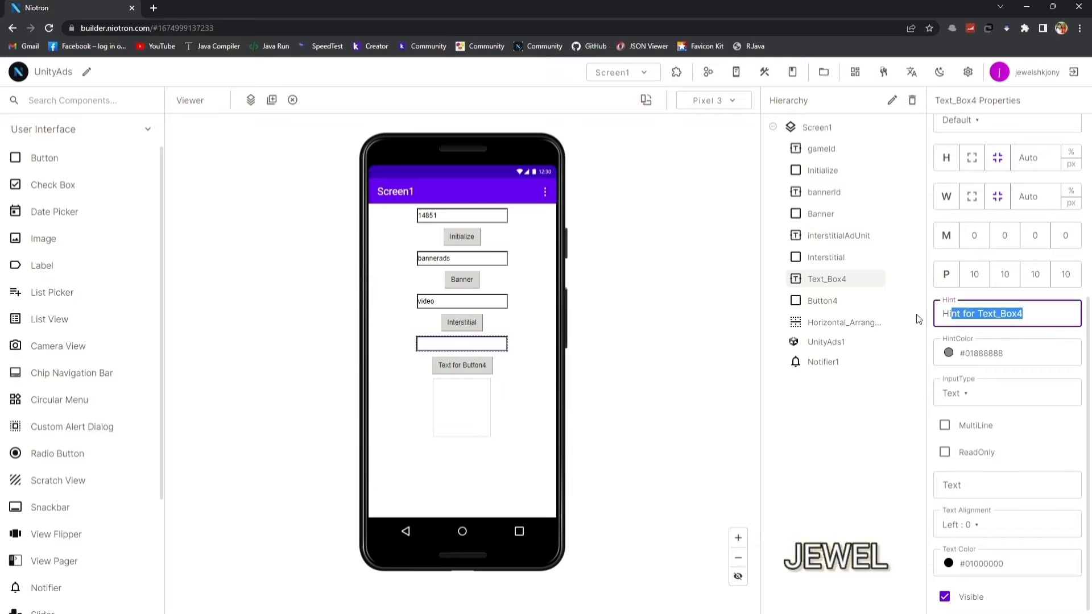
type("Enter Rewarded Ad Unit Id")
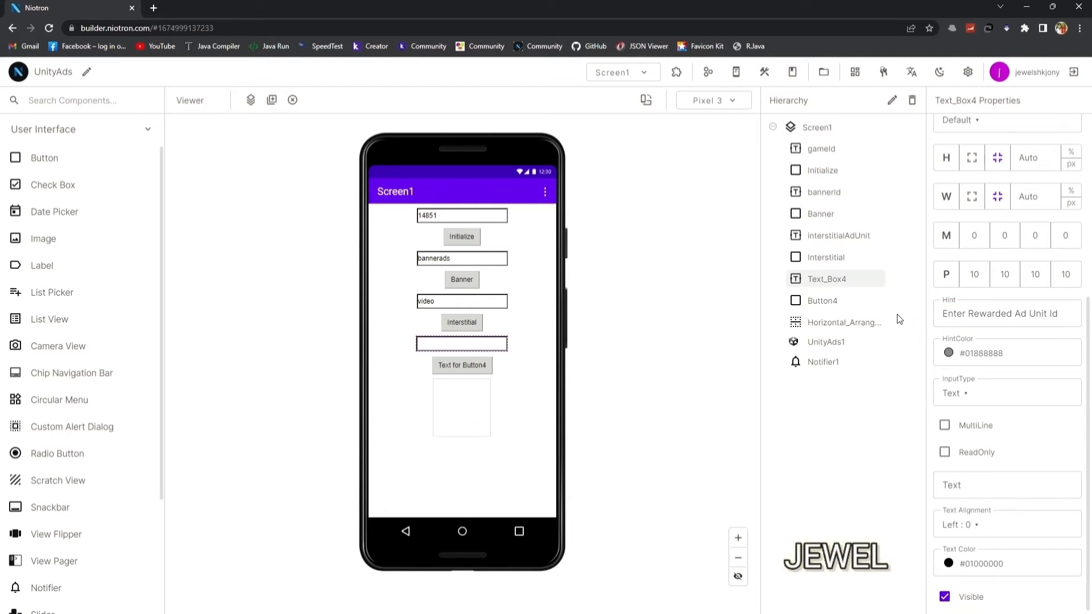
left_click(1006, 485)
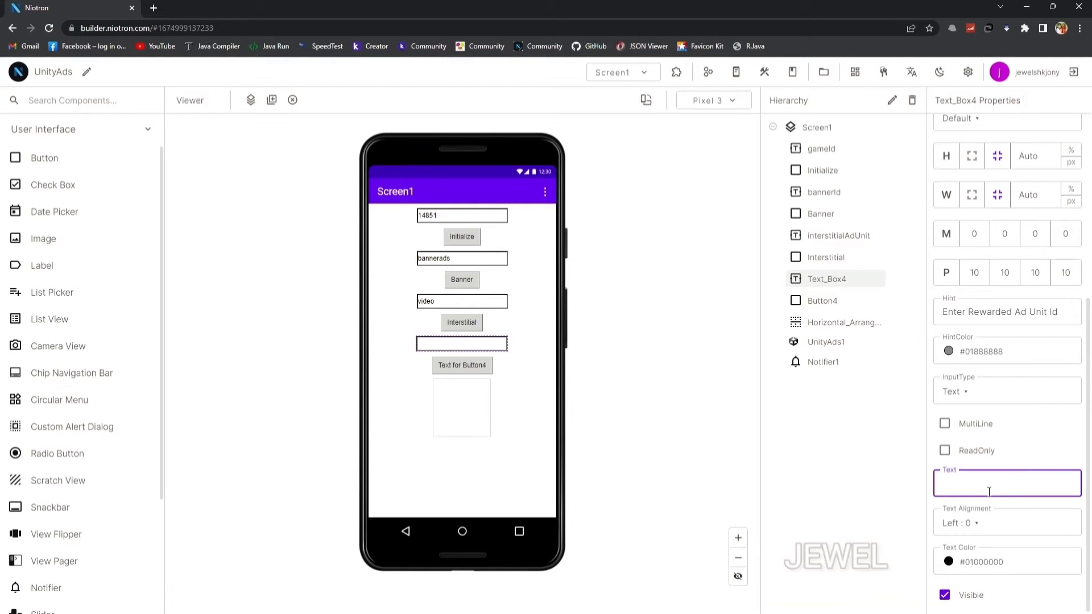
type("rewarded")
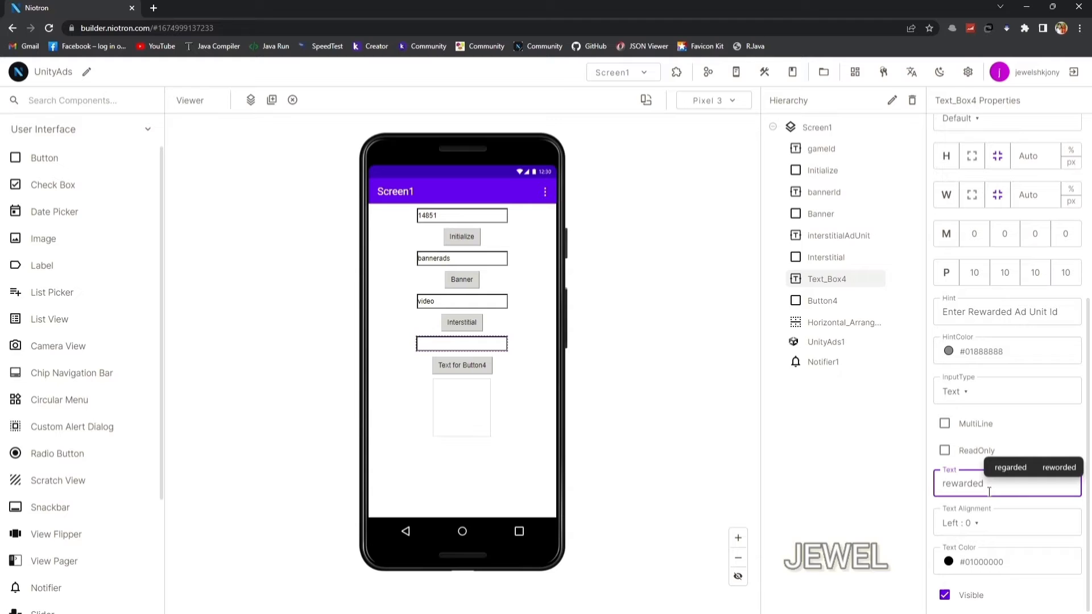
type("Video")
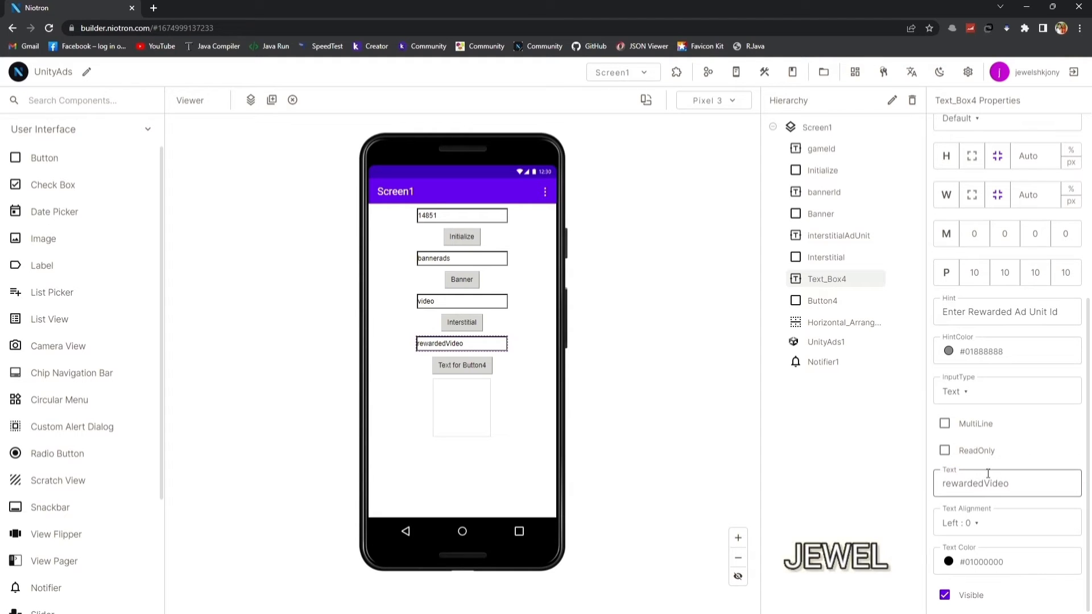
Step: Rename Button4 to Rewarded and Horizontal_Arrangement1 to bannerView
double_click(821, 300)
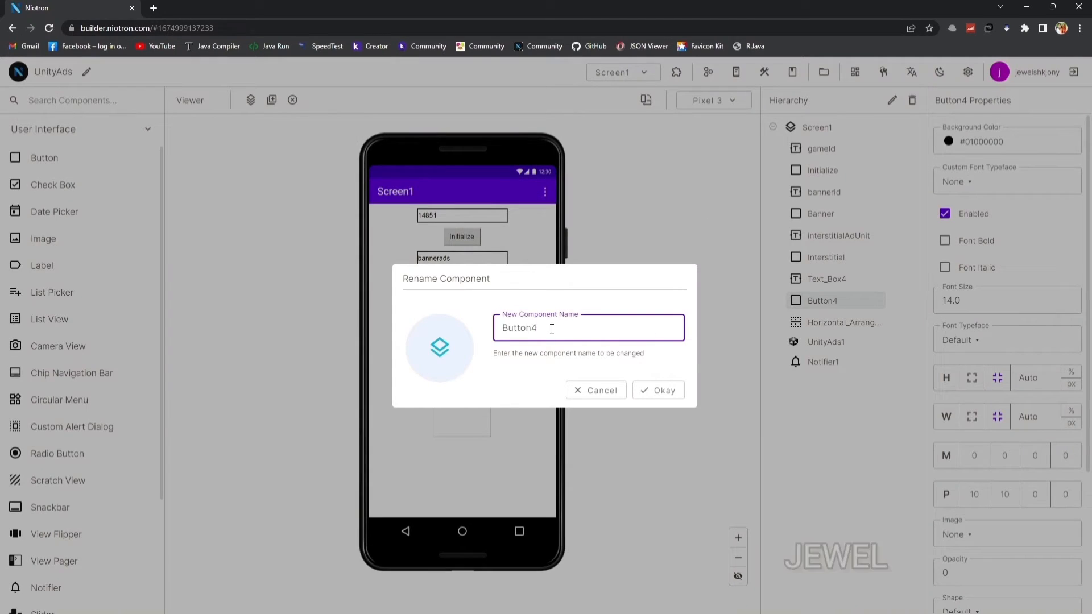
type("Reward")
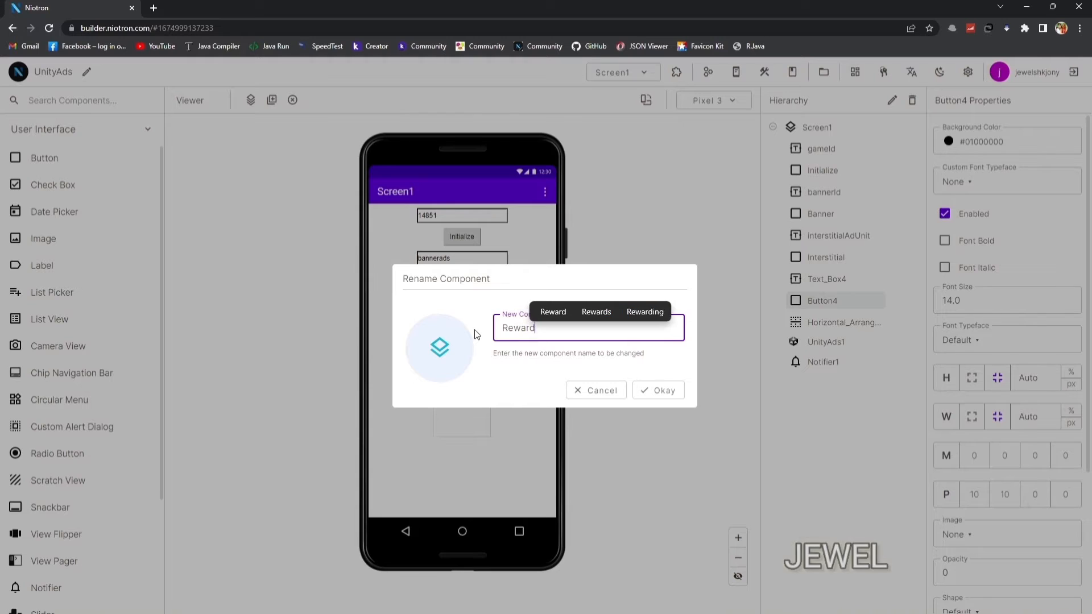
left_click(657, 390)
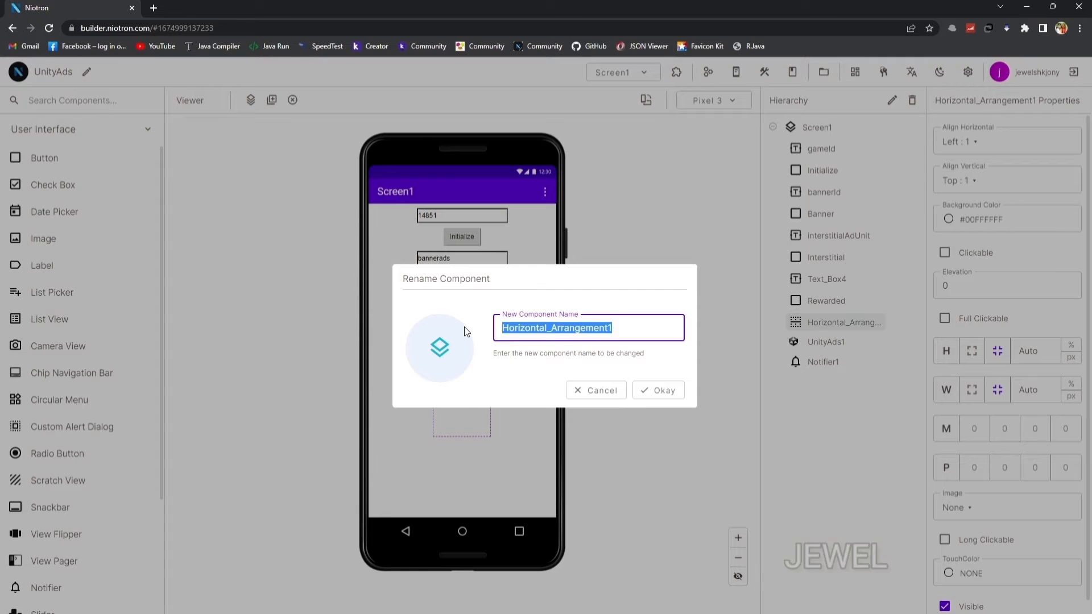
type("bannerView")
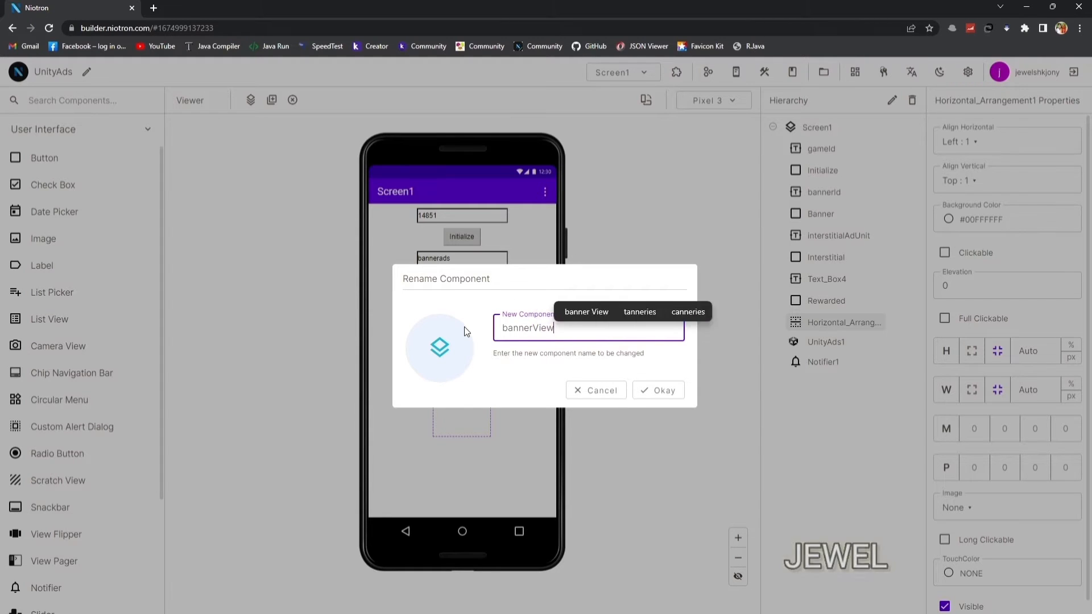
left_click(657, 390)
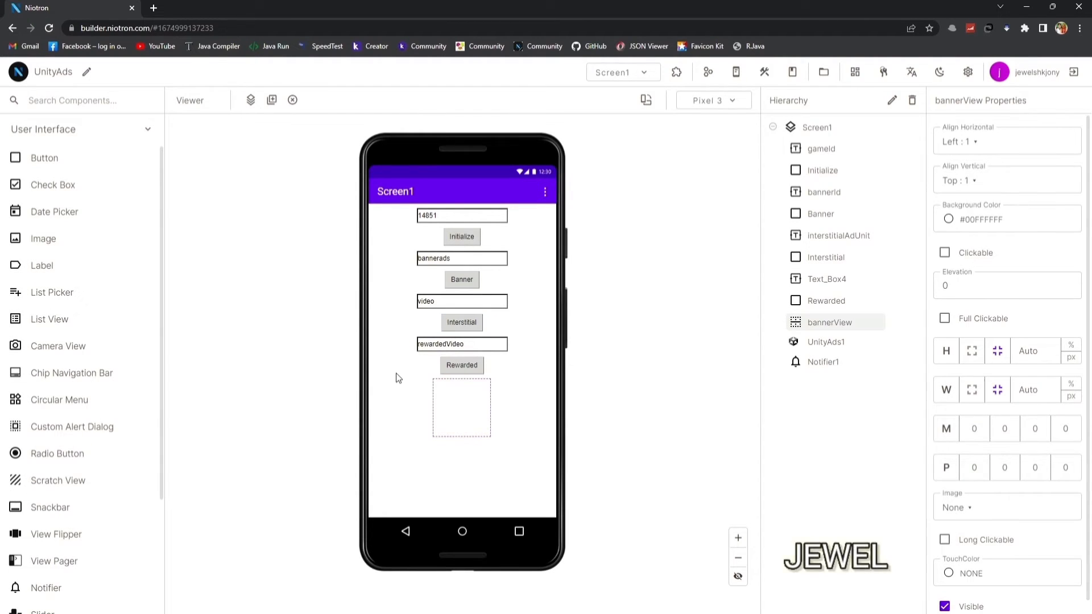
left_click(817, 126)
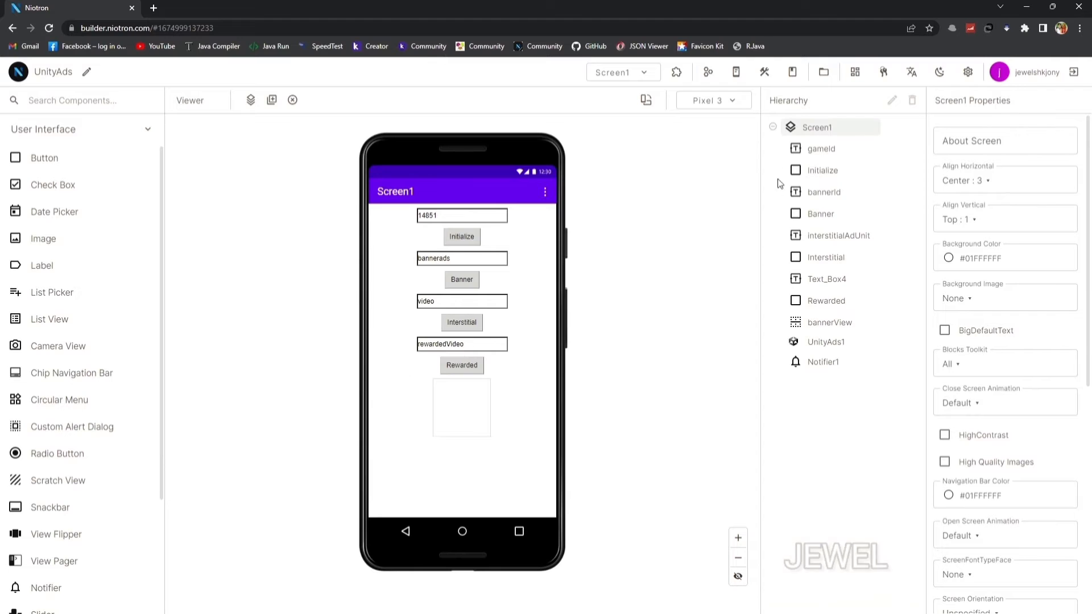
Step: In Blocks, add a when Initialize.Click event calling UnityAds1.Initialize
left_click(675, 72)
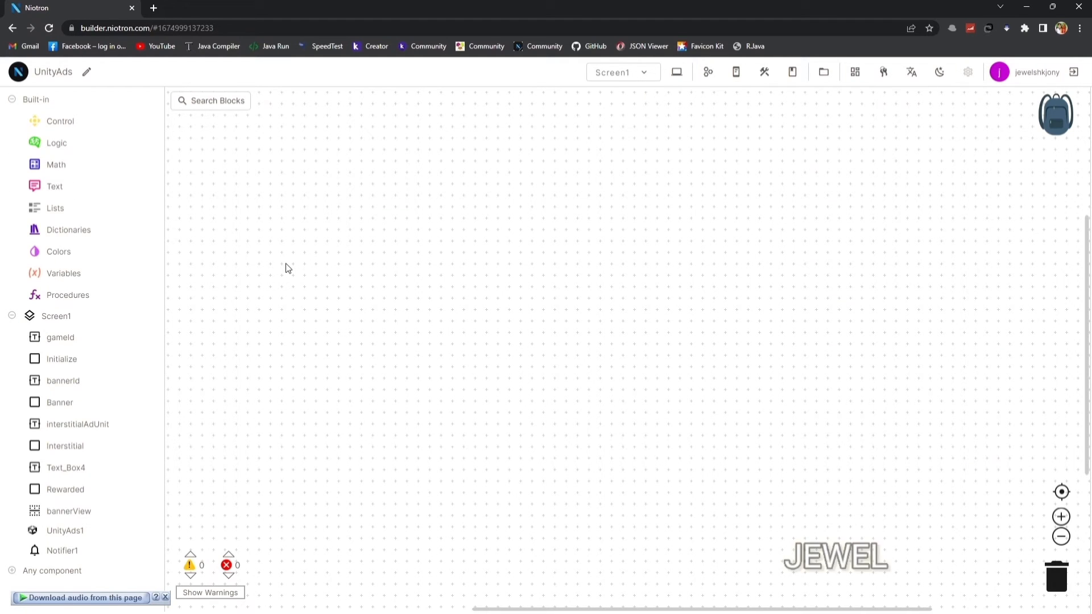
left_click(165, 597)
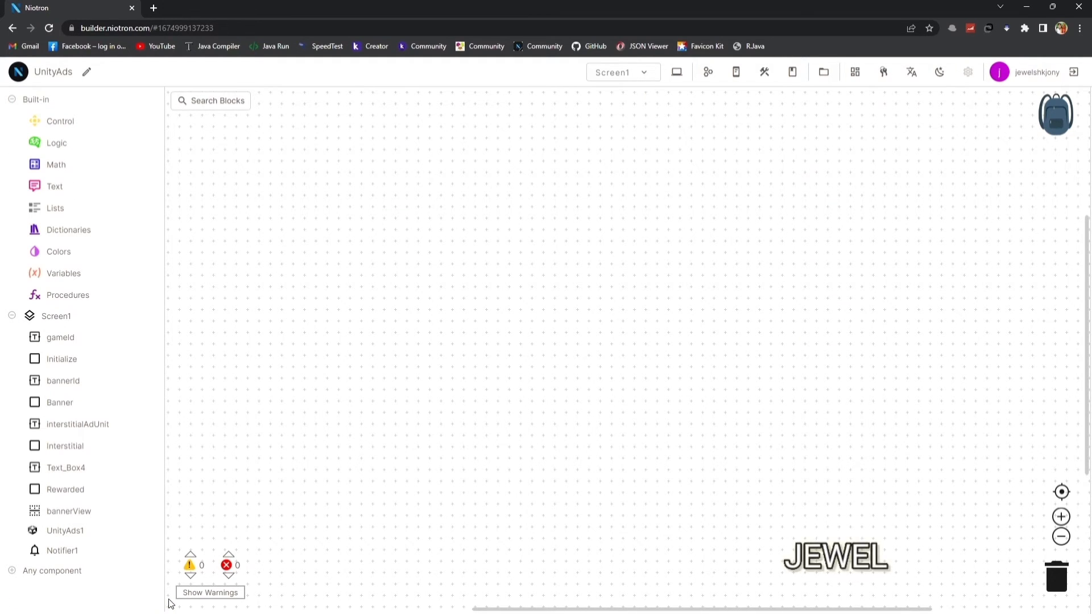
left_click(60, 358)
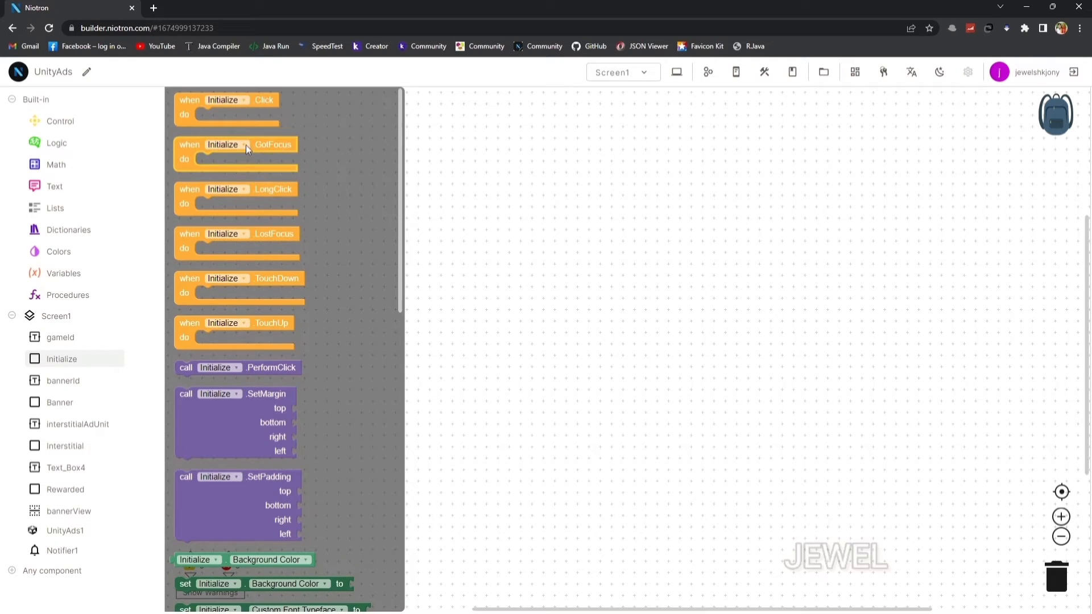
left_click(63, 530)
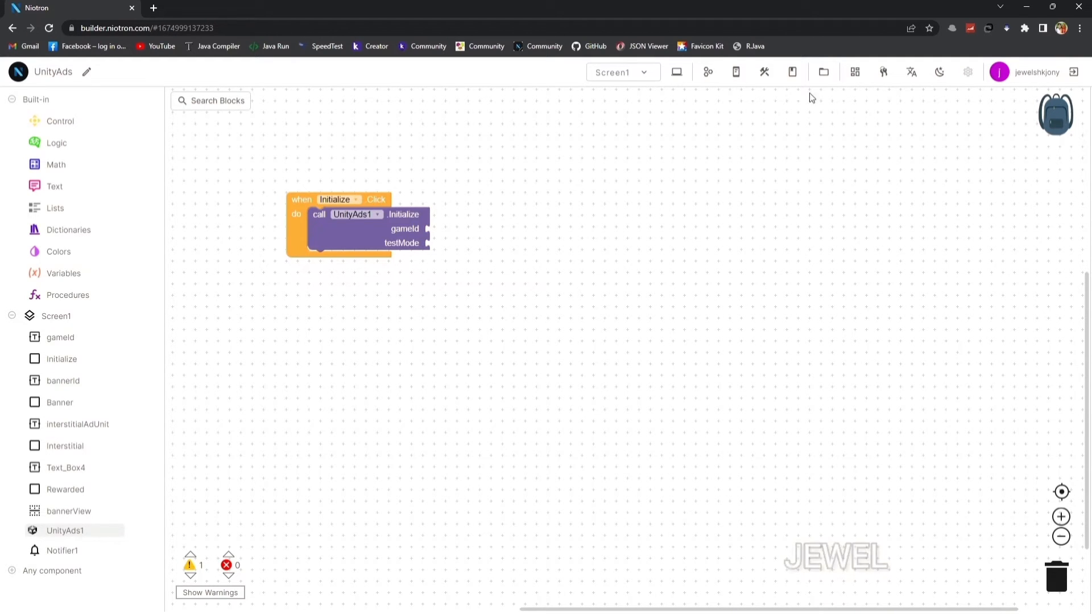
Step: Add a bold, on-by-default switch labelled Test Mode at the top and rename it TestMode
left_click(674, 72)
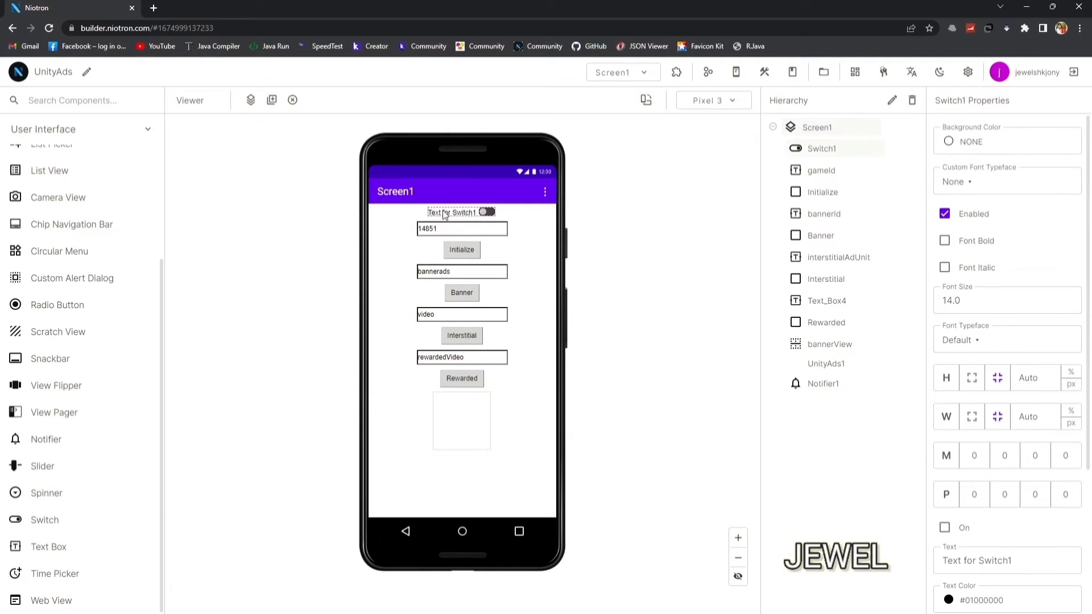
scroll("down", 3)
type("Test M")
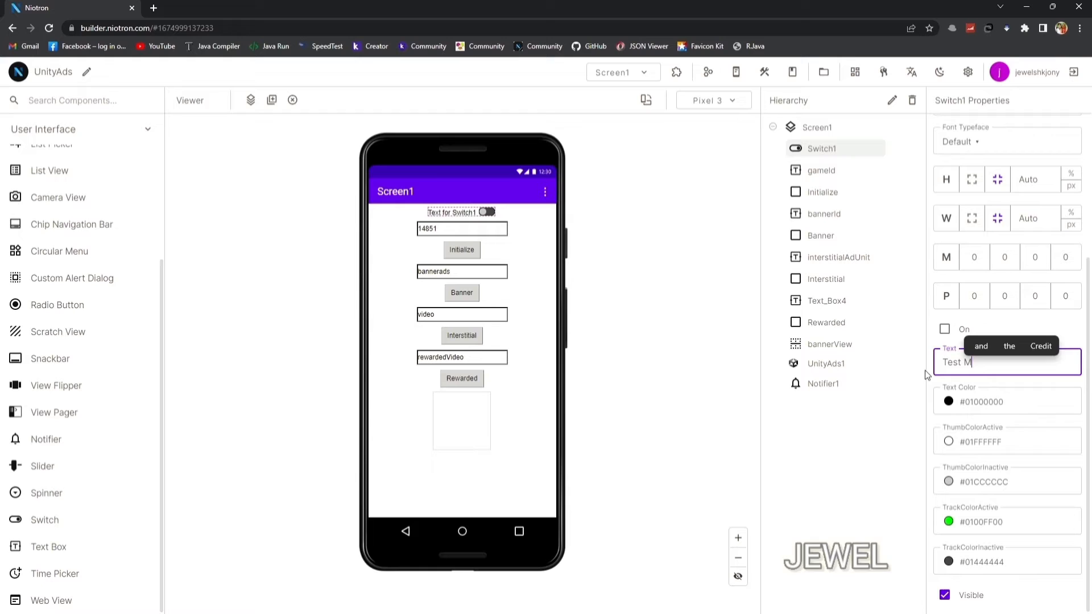
type("ode")
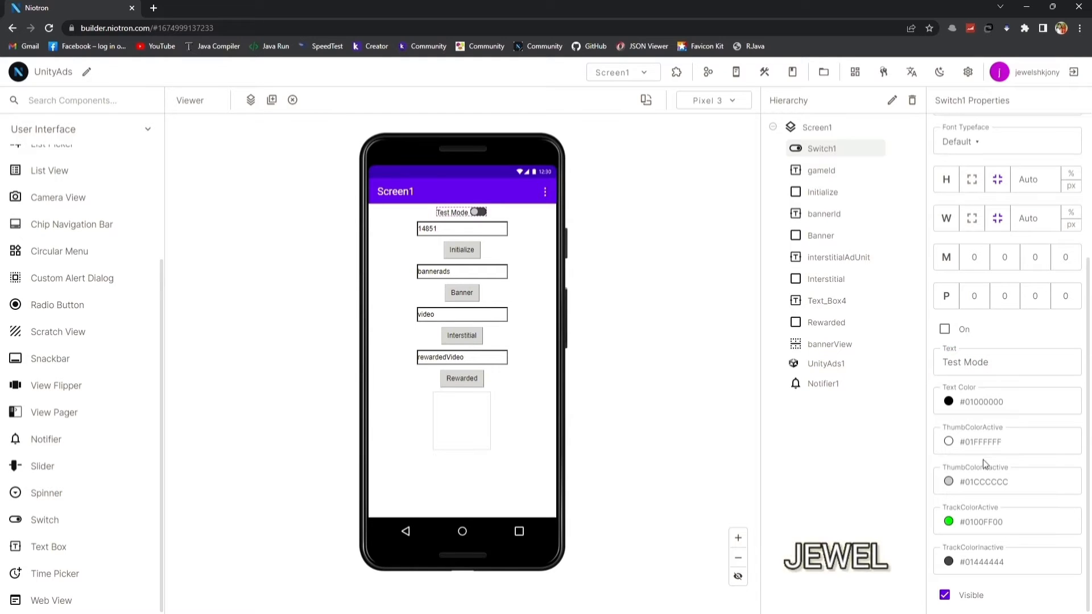
scroll("up", 3)
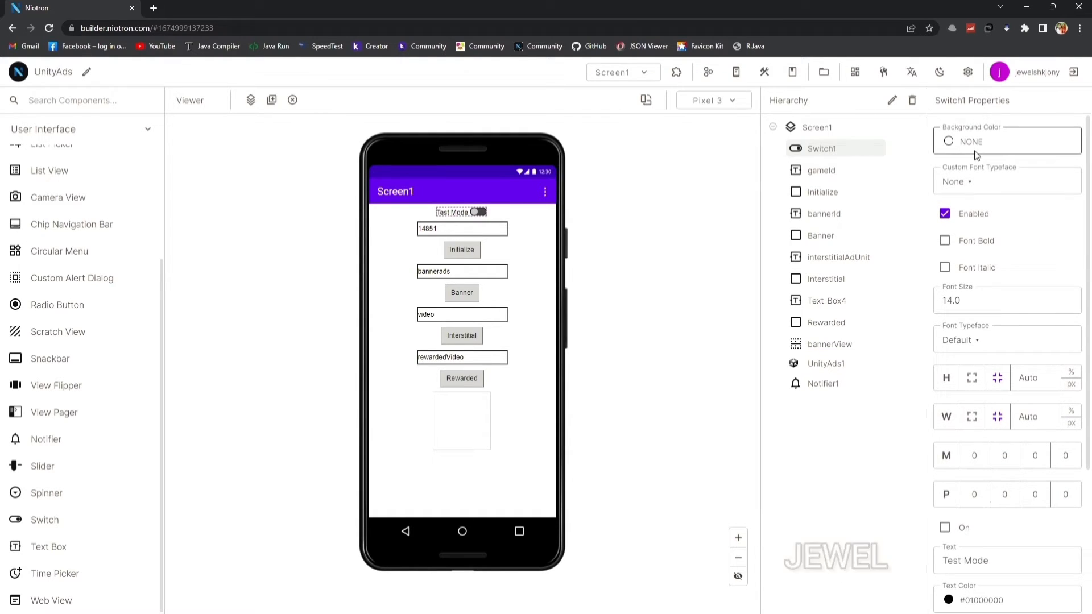
mouse_move(963, 239)
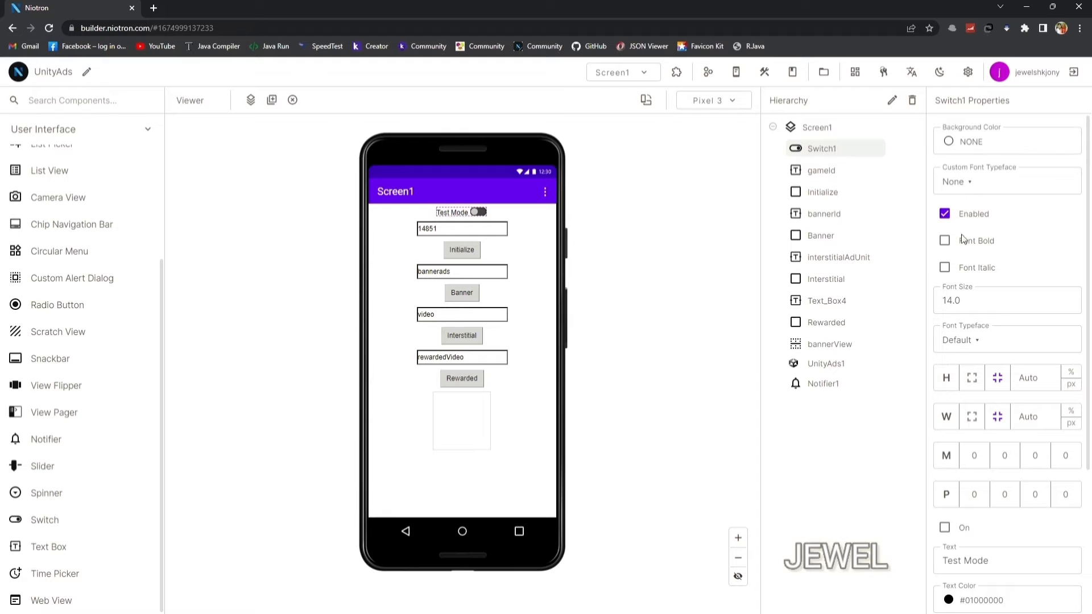
left_click(945, 240)
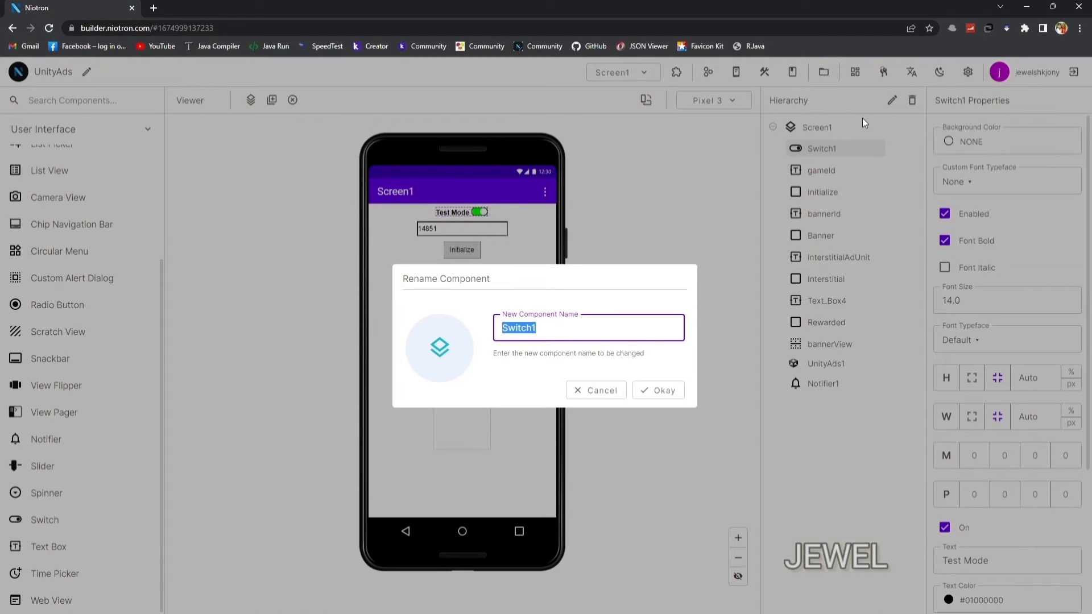
type("Tes")
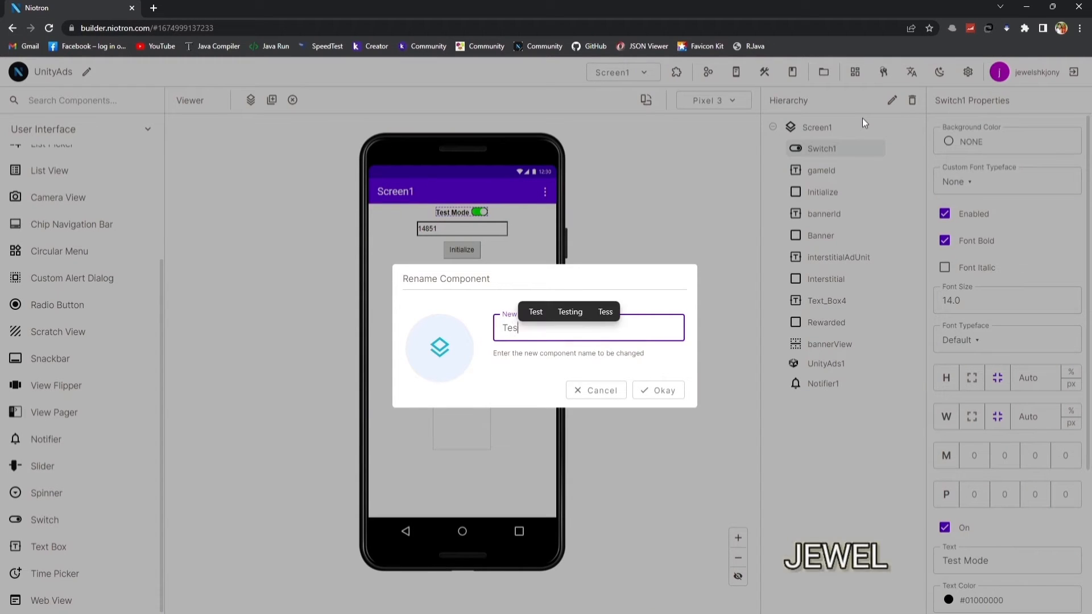
left_click(657, 390)
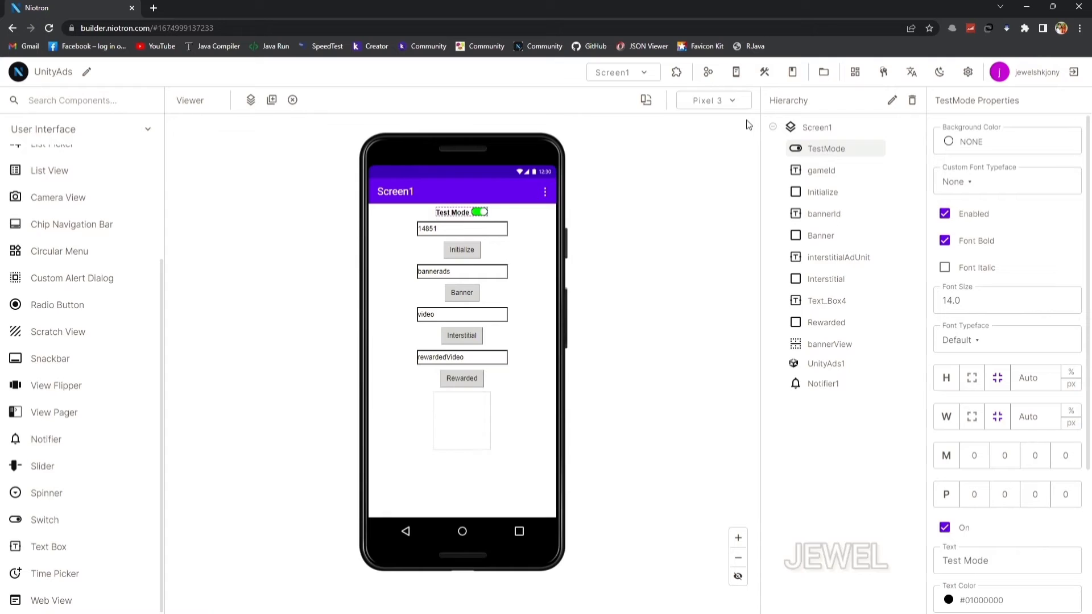
left_click(707, 72)
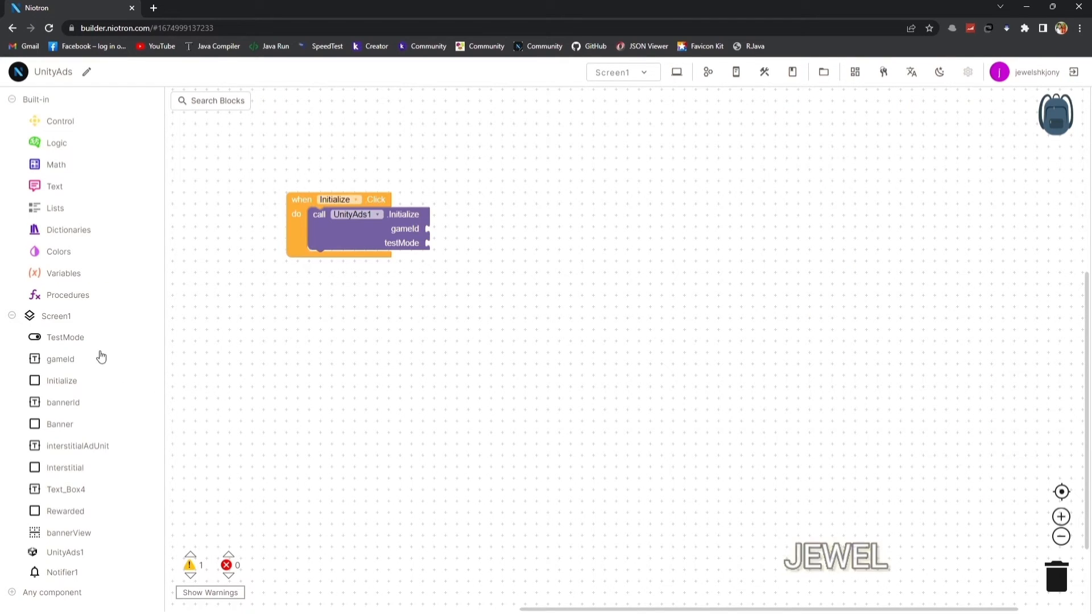
Step: Pass gameId.Text and TestMode.On into Initialize and ShowAlert on InitializationComplete and InitializationFailed
left_click(61, 358)
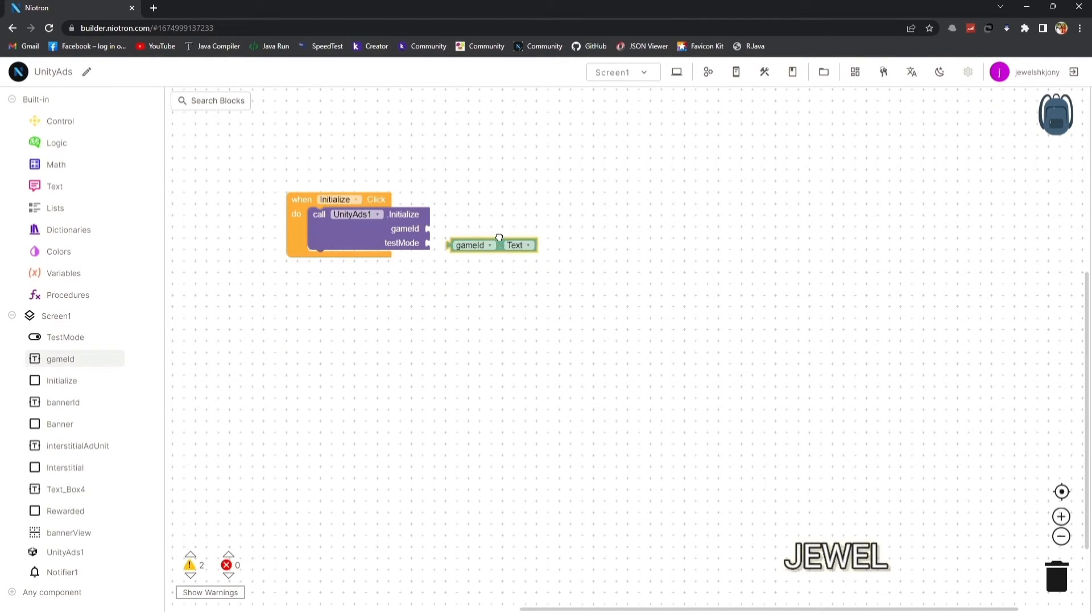
left_click(66, 337)
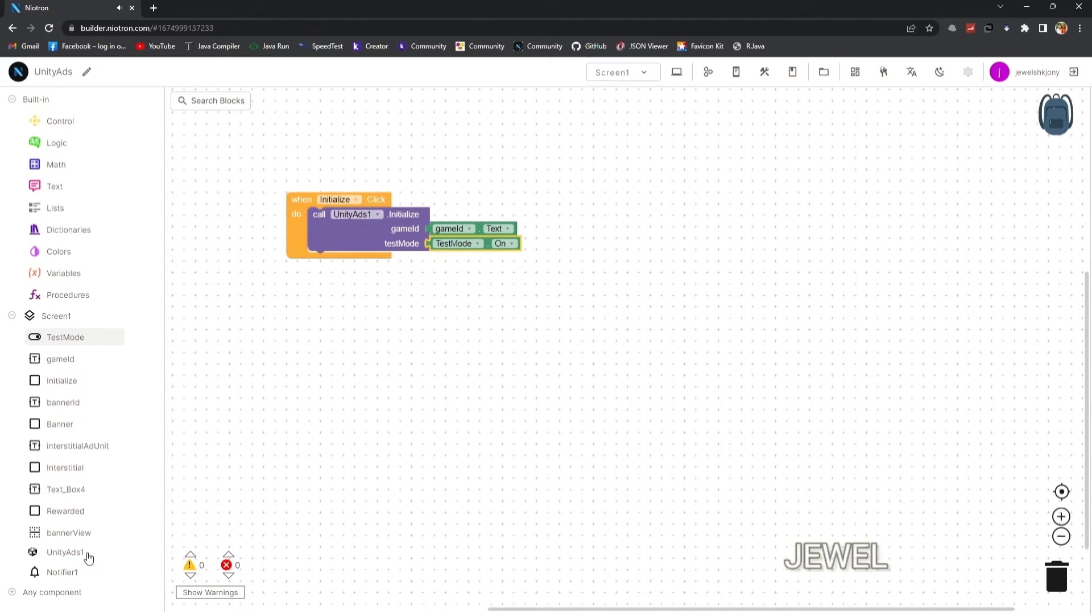
left_click(63, 552)
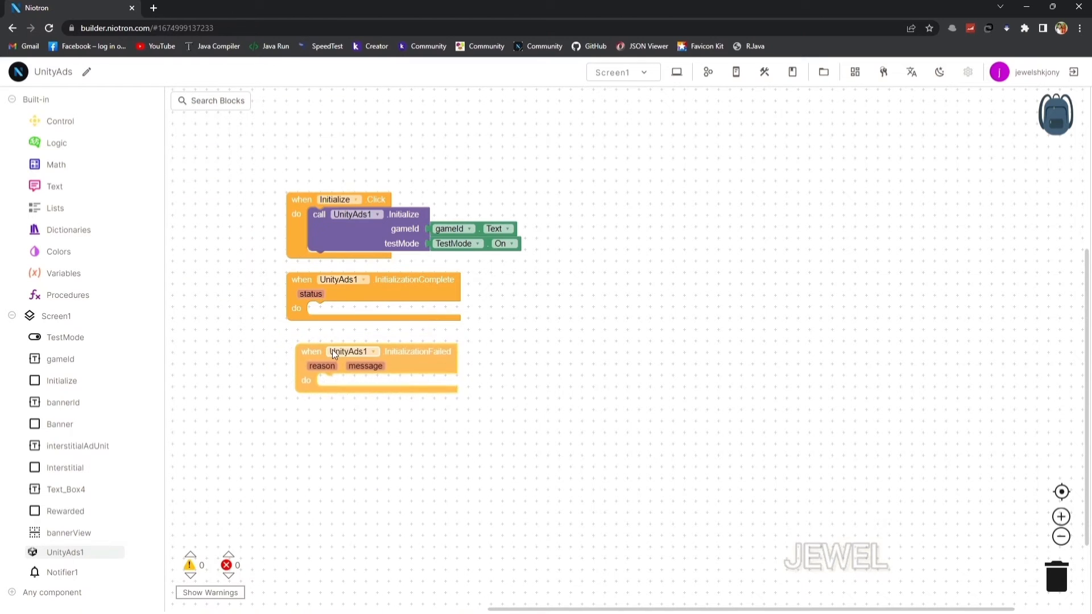
left_click(62, 572)
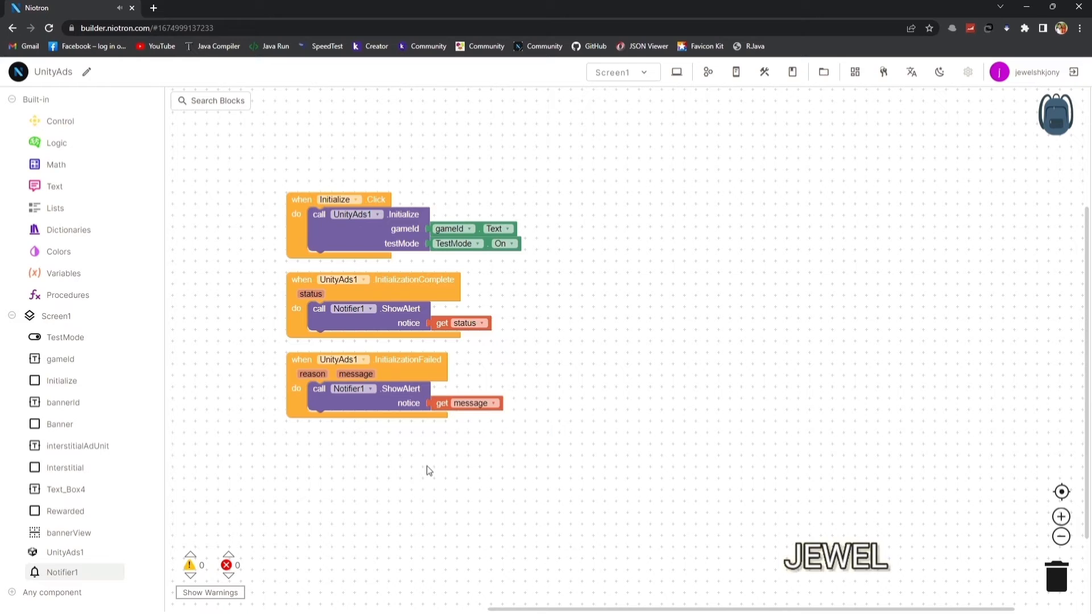
left_click(210, 592)
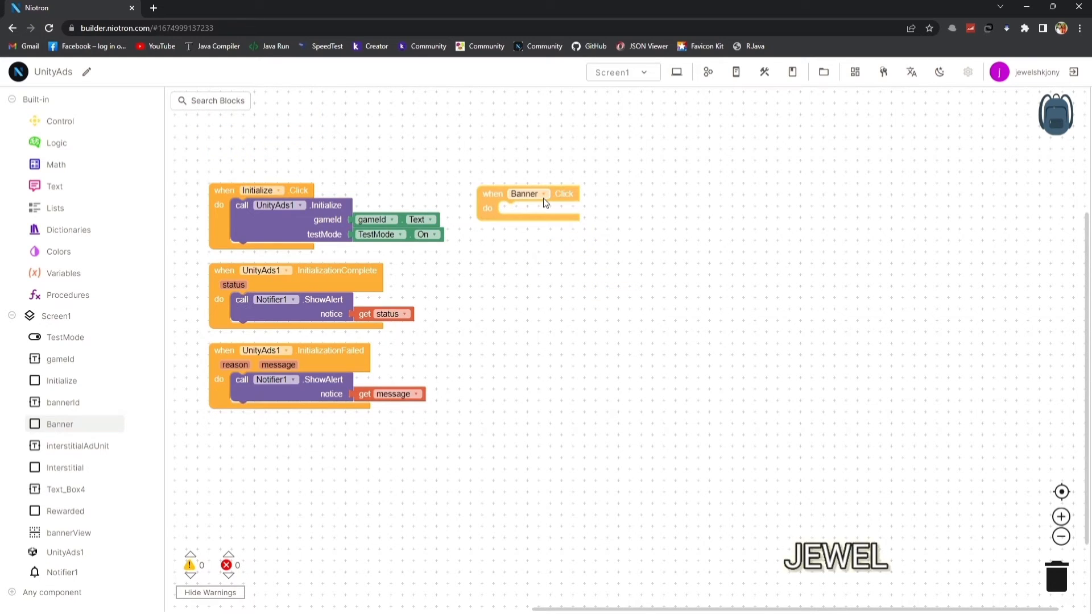
Step: Load a StandardBanner into bannerView from bannerId.Text and ShowAlert on BannerAdFailedToLoad
left_click(65, 551)
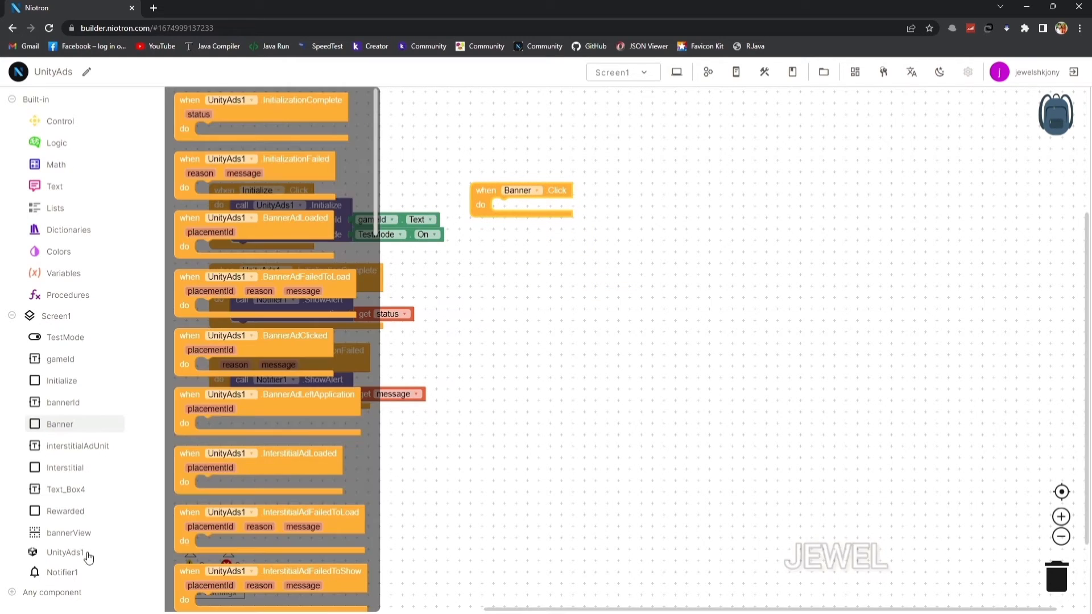
scroll("down", 3)
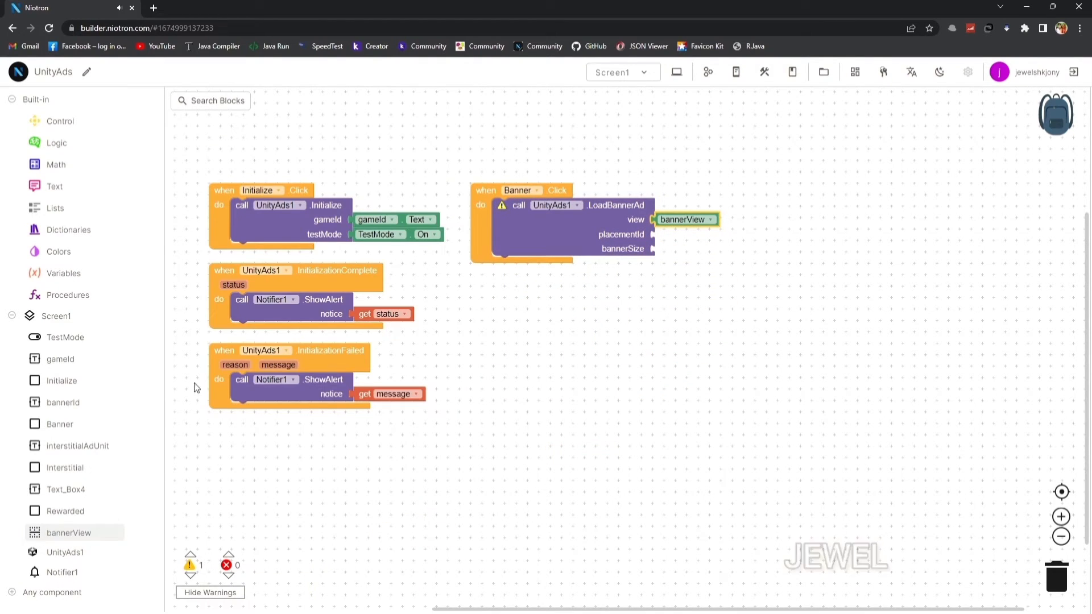
left_click(64, 402)
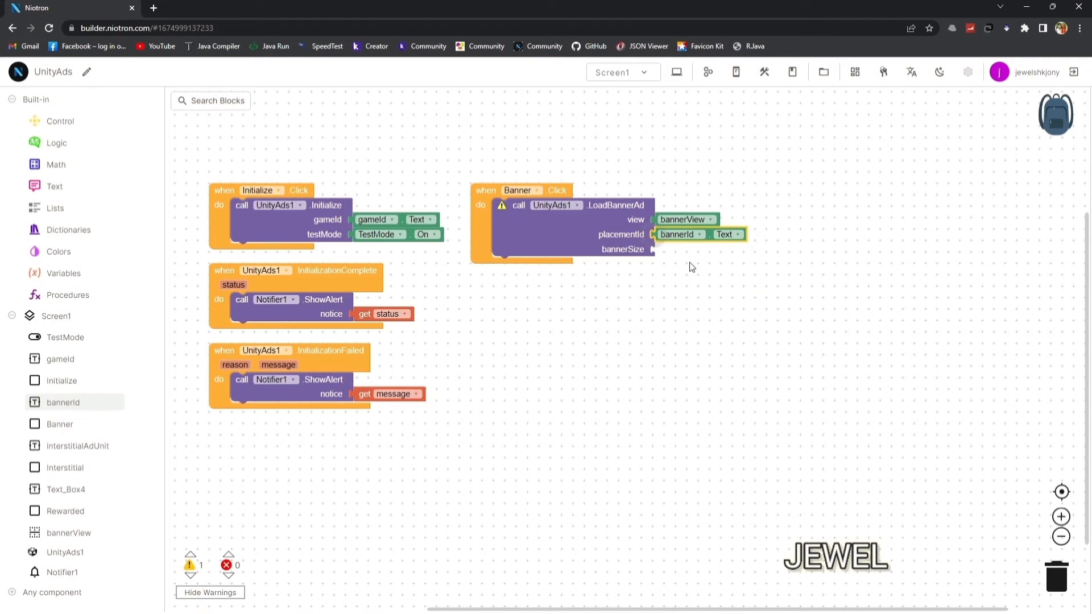
mouse_move(114, 450)
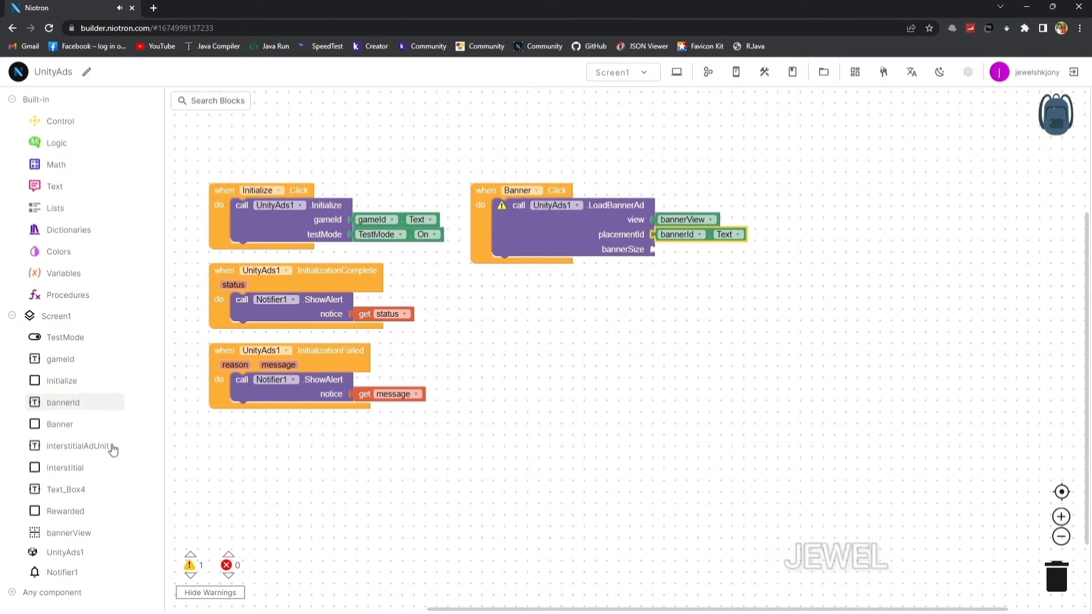
left_click(64, 551)
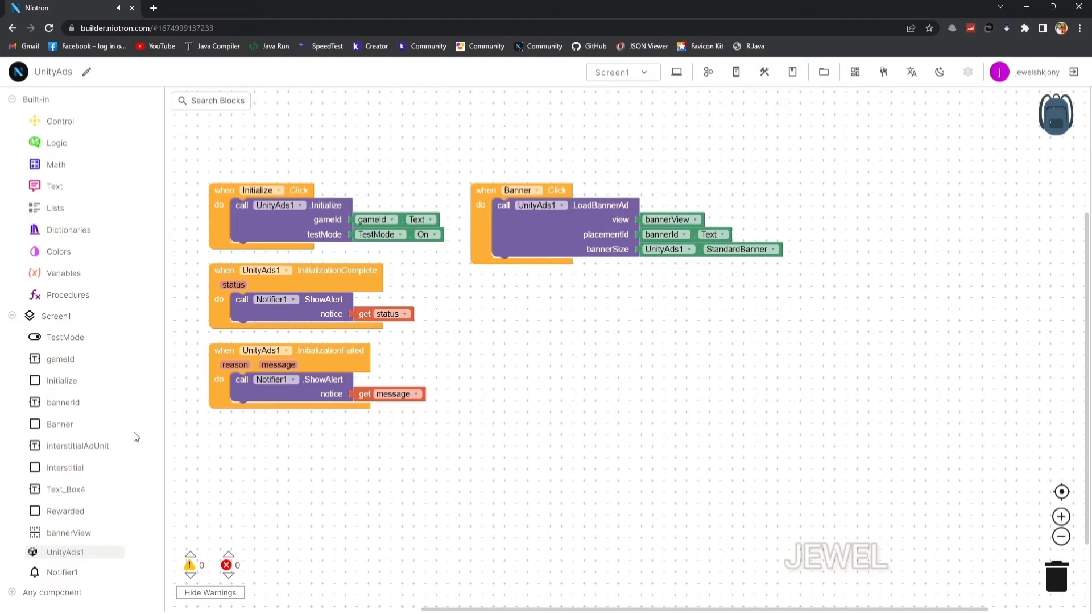
mouse_move(71, 363)
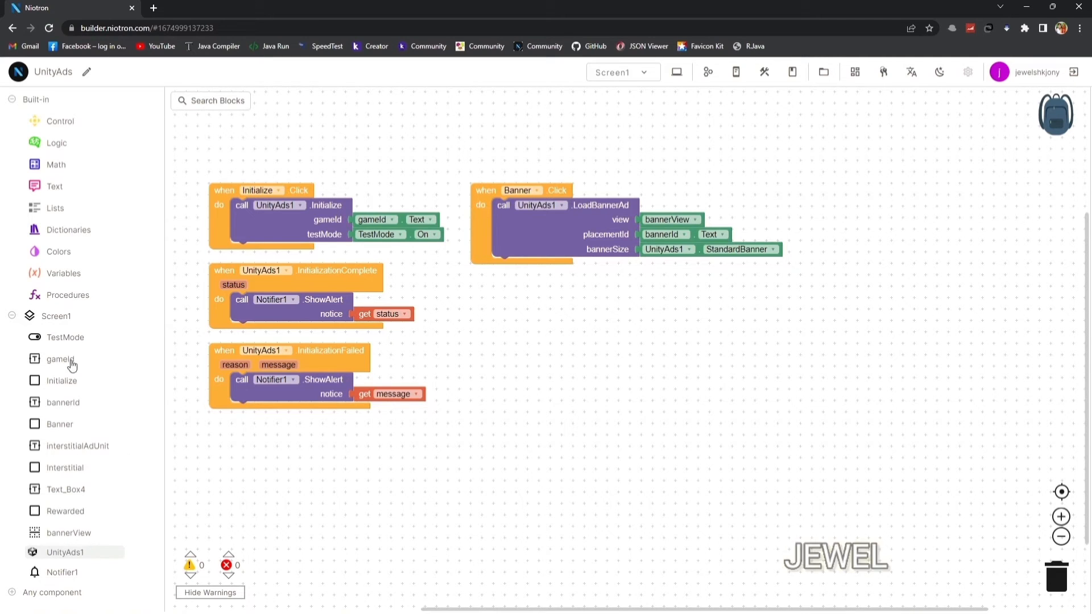
mouse_move(83, 539)
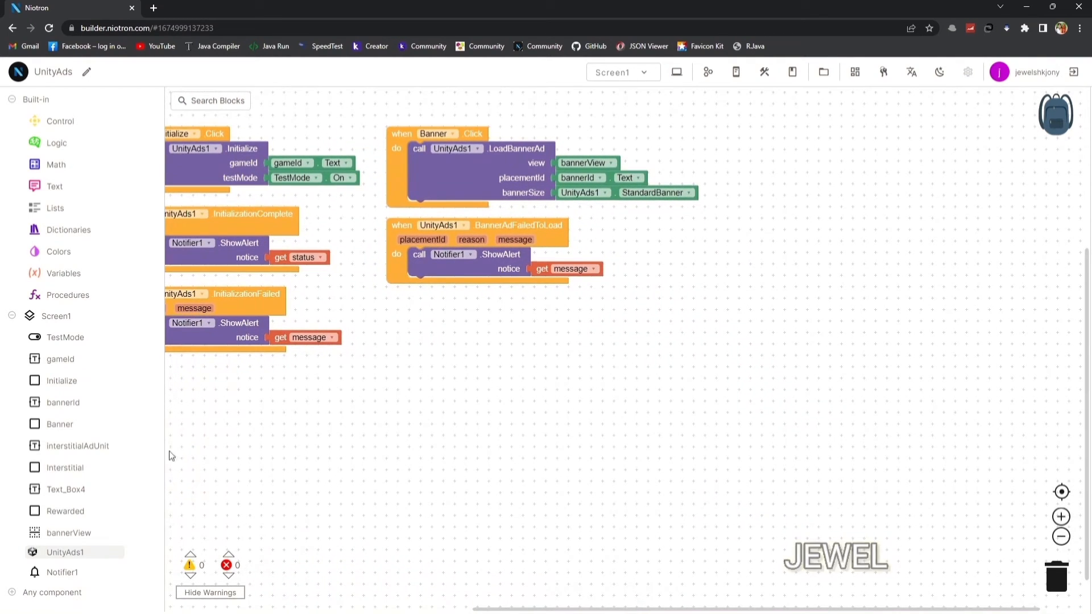
Step: Load the interstitial from interstitialAdUnit.Text, show it when loaded and ShowAlert on failures
left_click(66, 467)
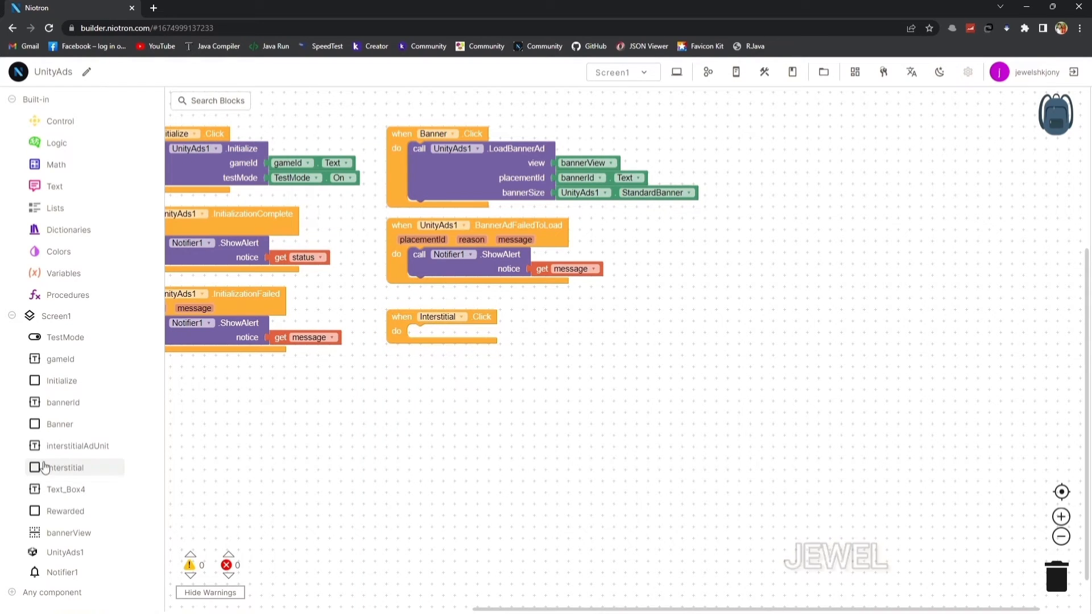
left_click(65, 552)
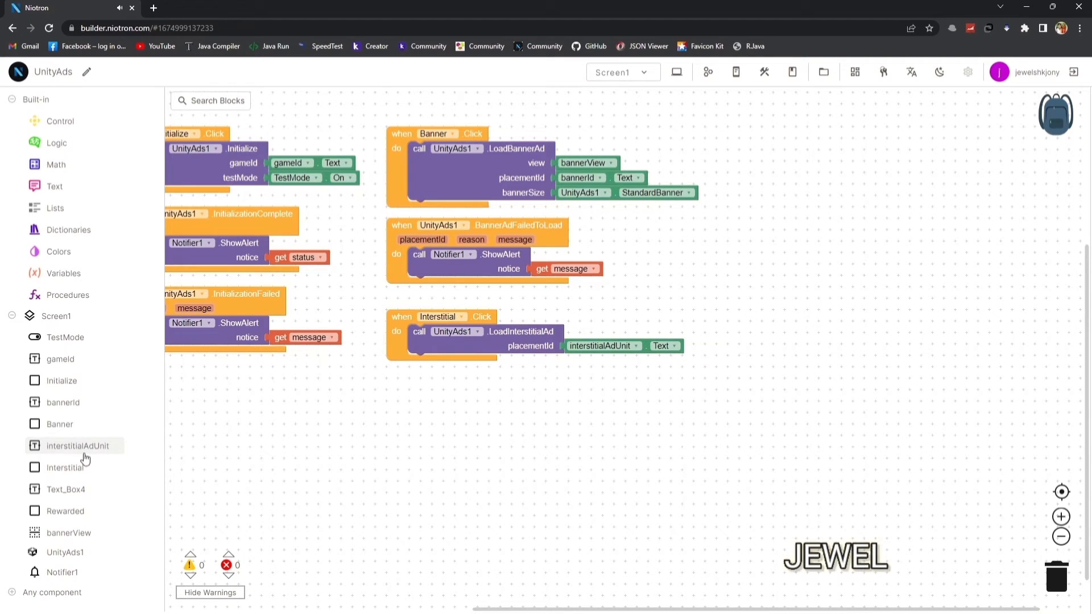
left_click(65, 551)
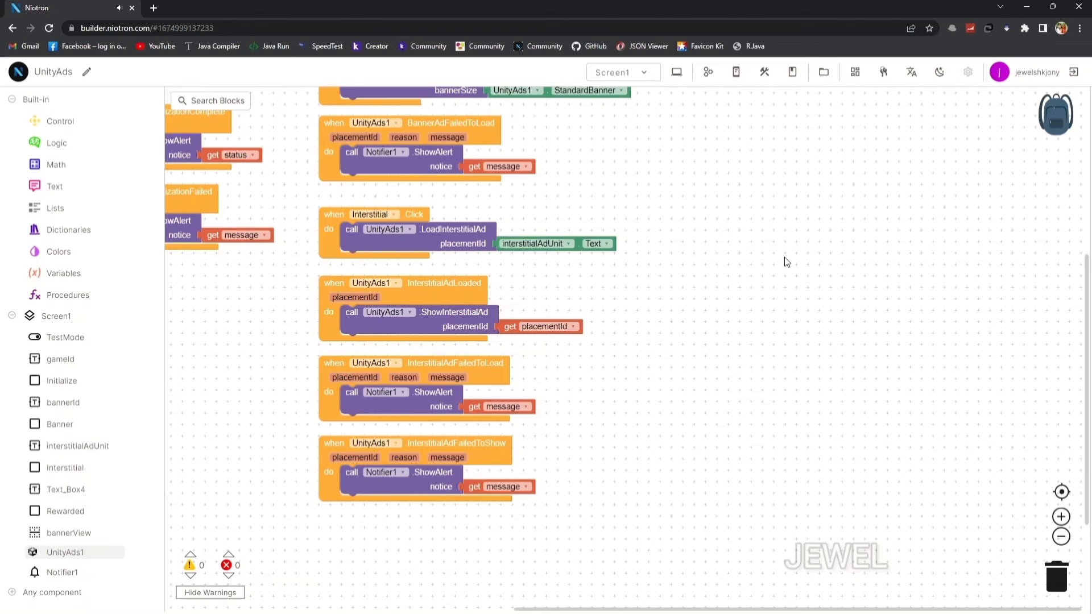
left_click(675, 72)
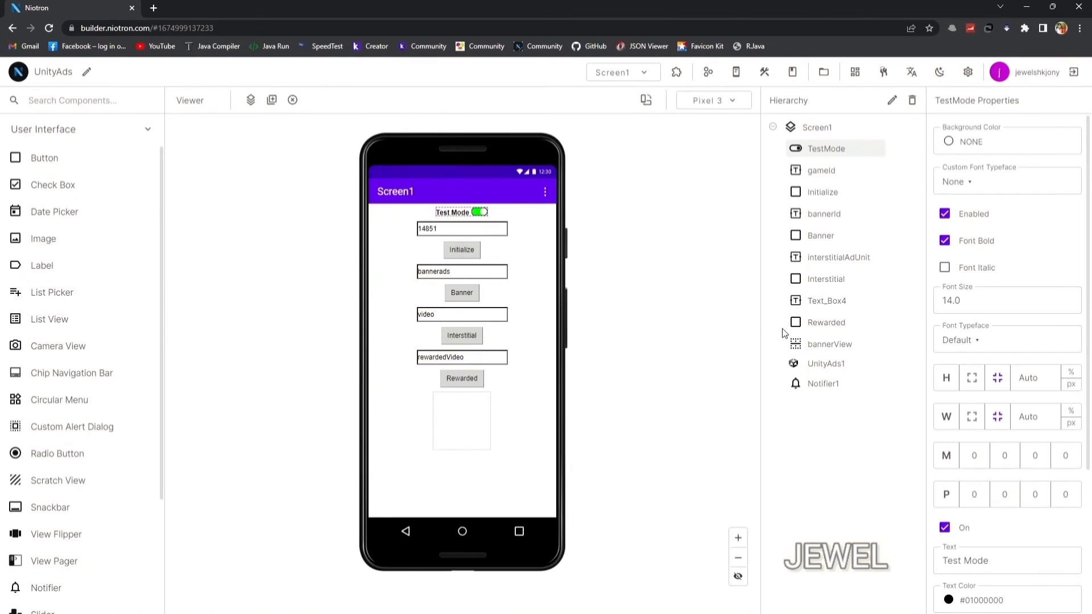
Step: Rename Text_Box4 to rewardedAdUnit
double_click(826, 300)
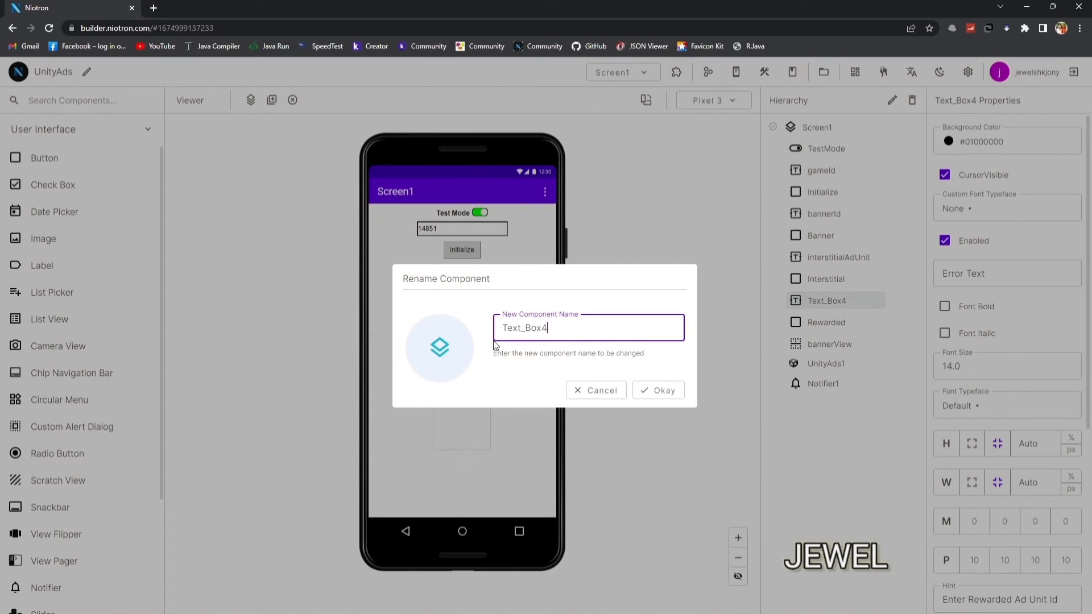
type("rewardedAdUn")
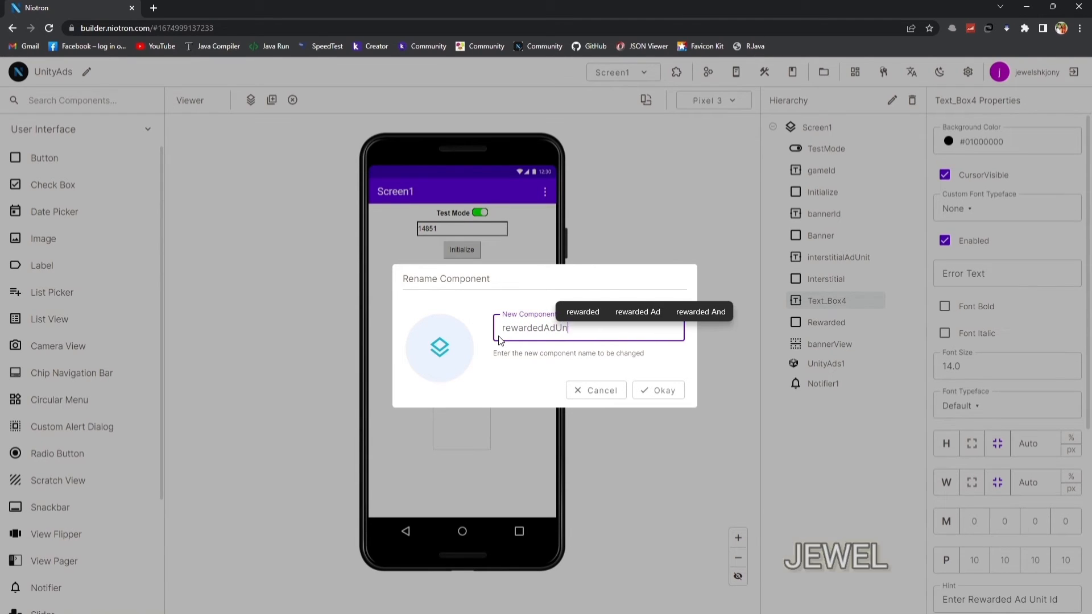
left_click(656, 390)
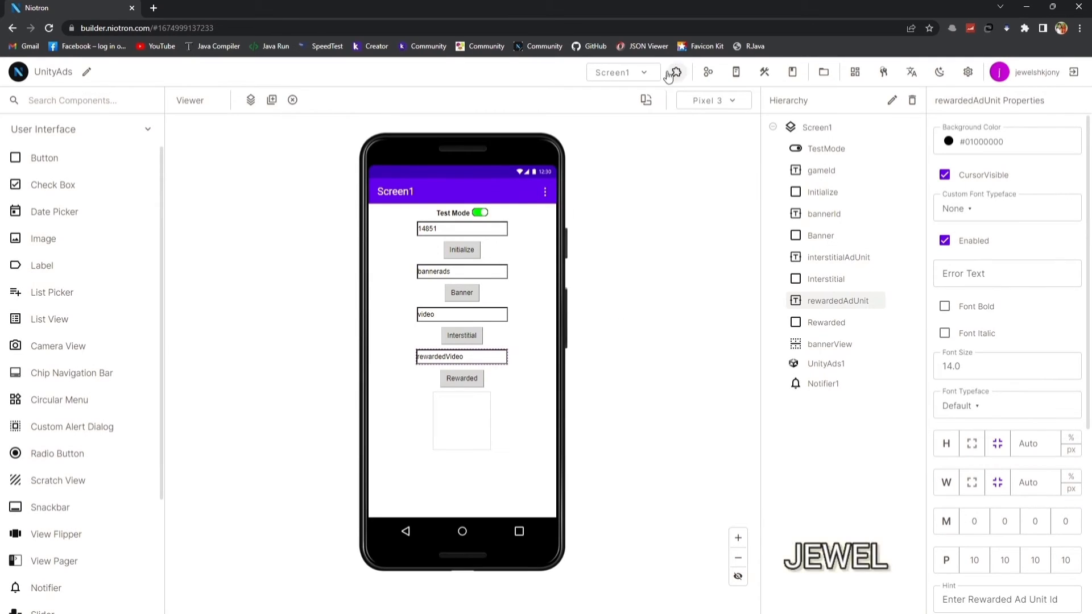
left_click(674, 71)
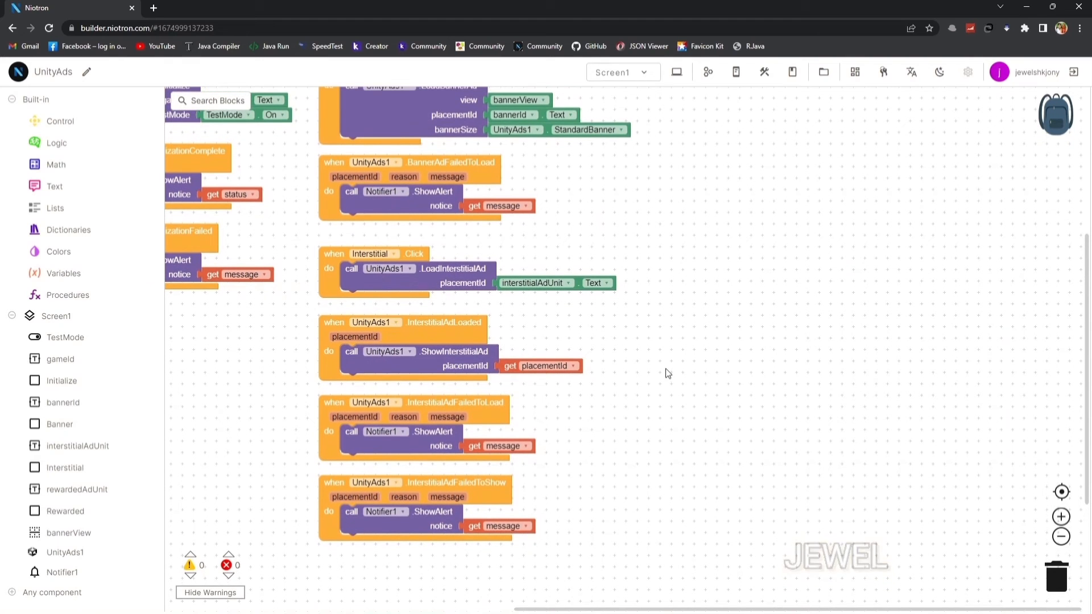
Step: Wire Rewarded.Click to LoadRewardedAd(rewardedAdUnit.Text), show the ad when loaded, and alert failure messages via Notifier1
left_click(66, 510)
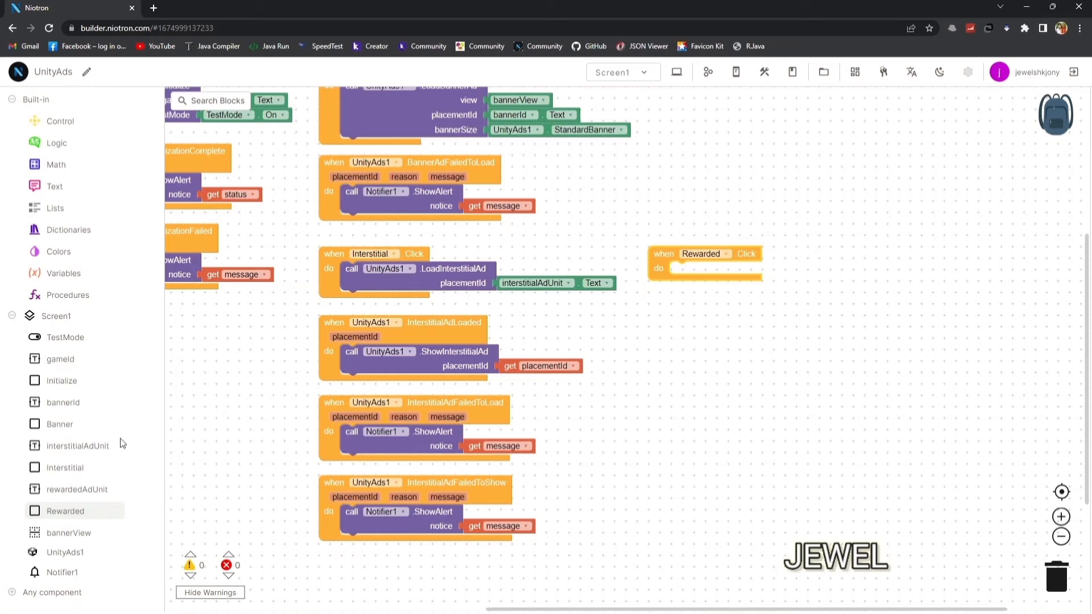
left_click(65, 552)
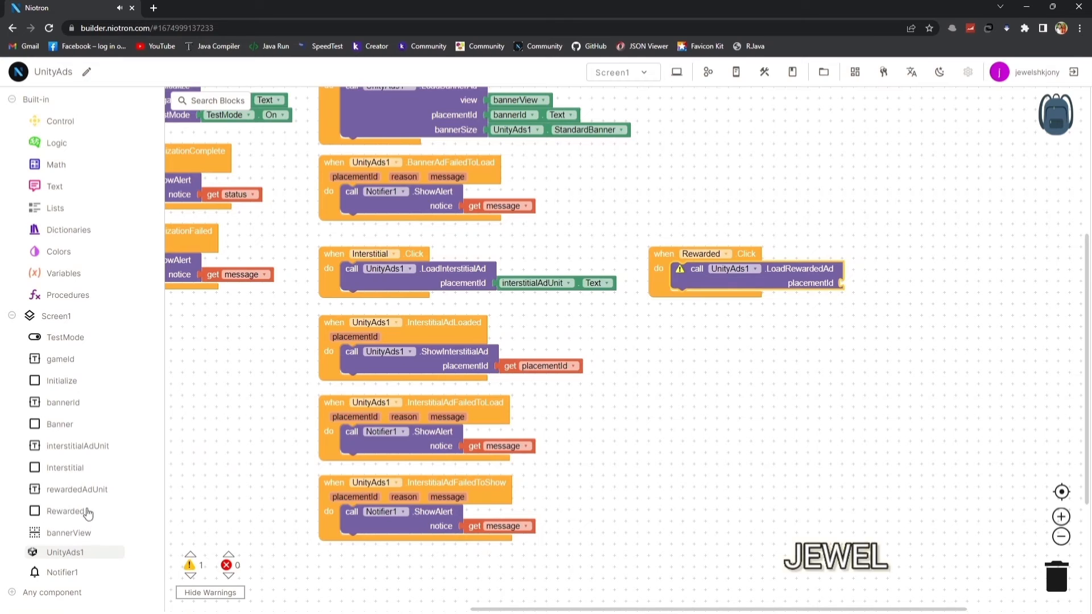
left_click(76, 489)
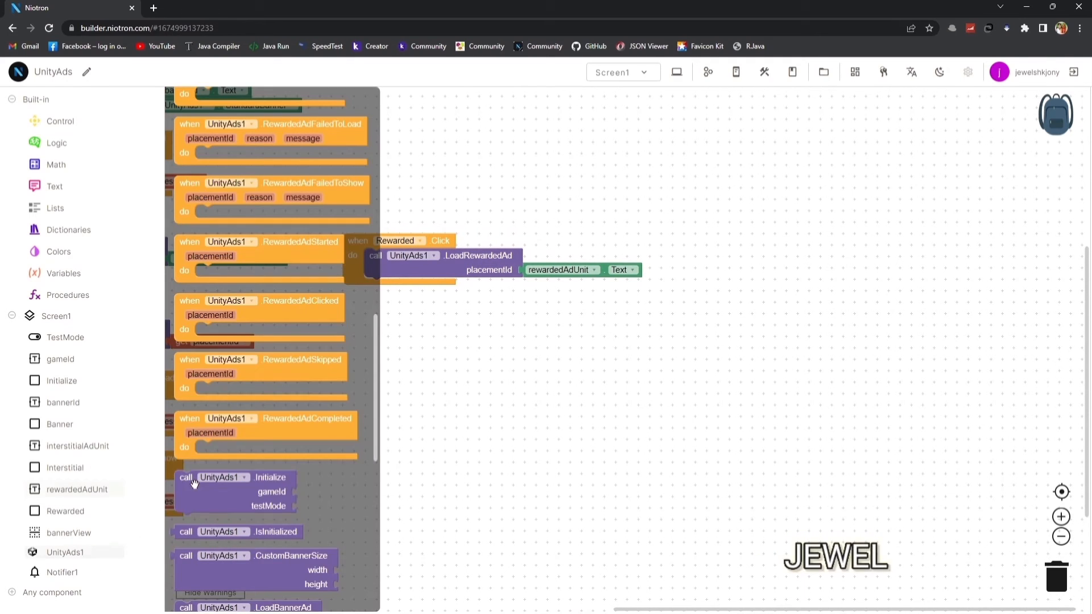
scroll("up", 3)
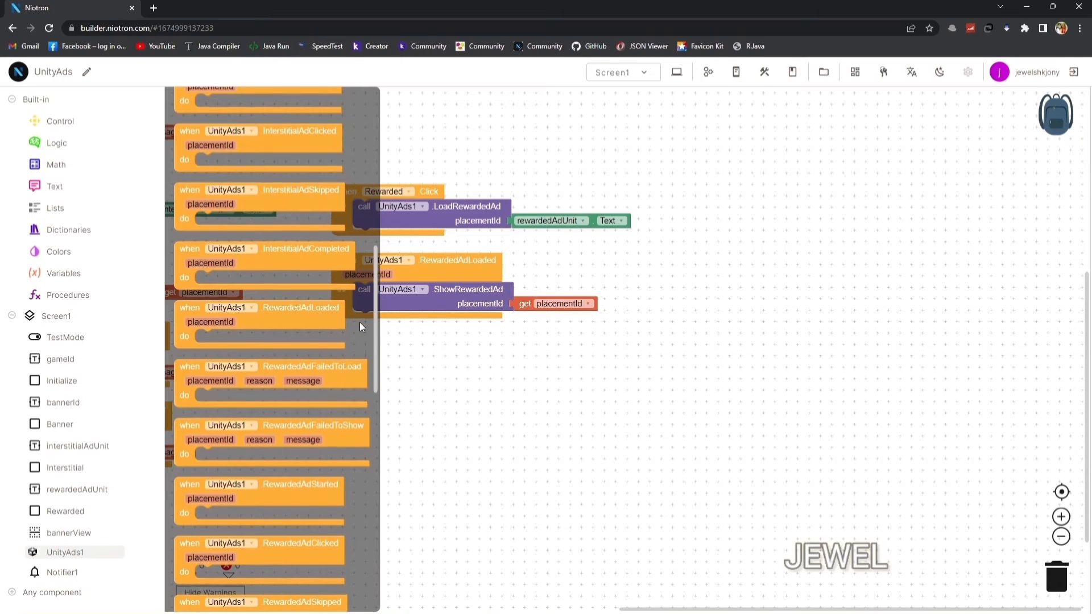
scroll("down", 3)
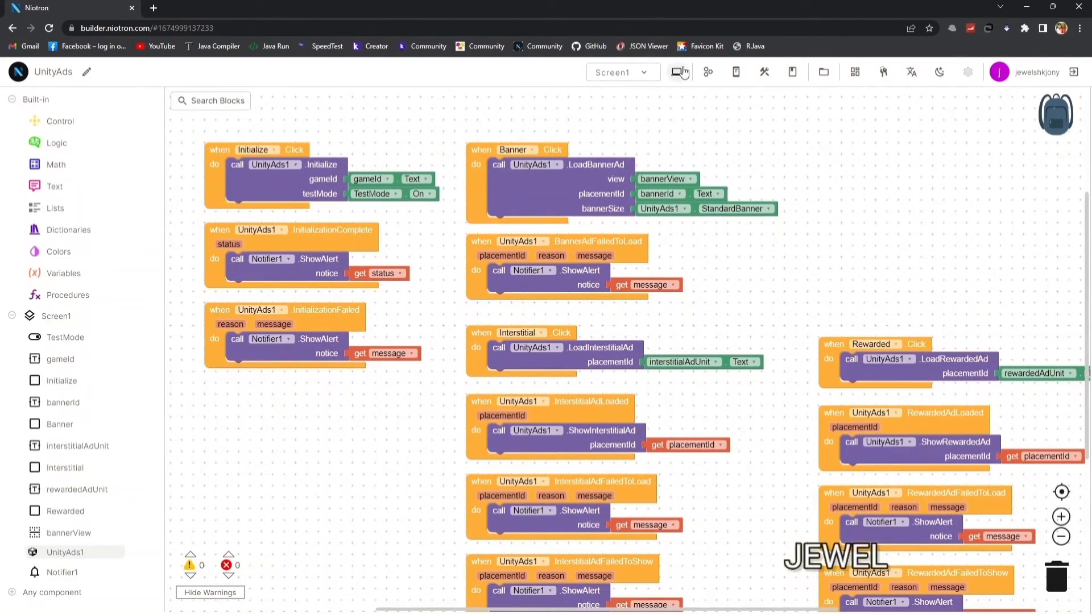
left_click(764, 71)
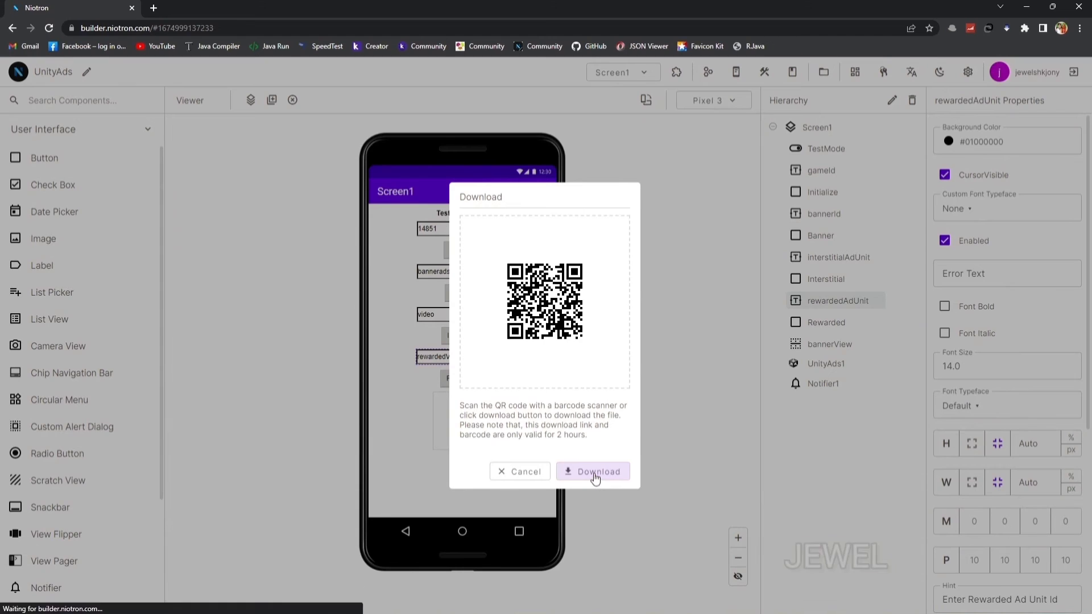
Step: Download the exported UnityAds.apk from the QR dialog and install it on the phone
left_click(592, 471)
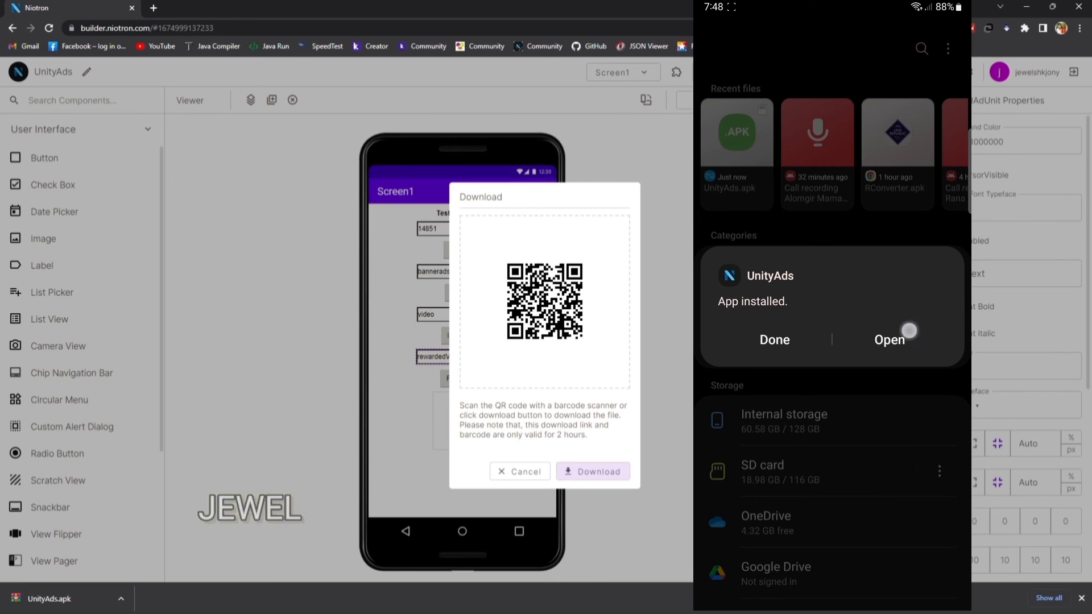
Step: Launch the UnityAds app and run through the test interstitial and rewarded video ads, closing each to return to Screen1
left_click(889, 340)
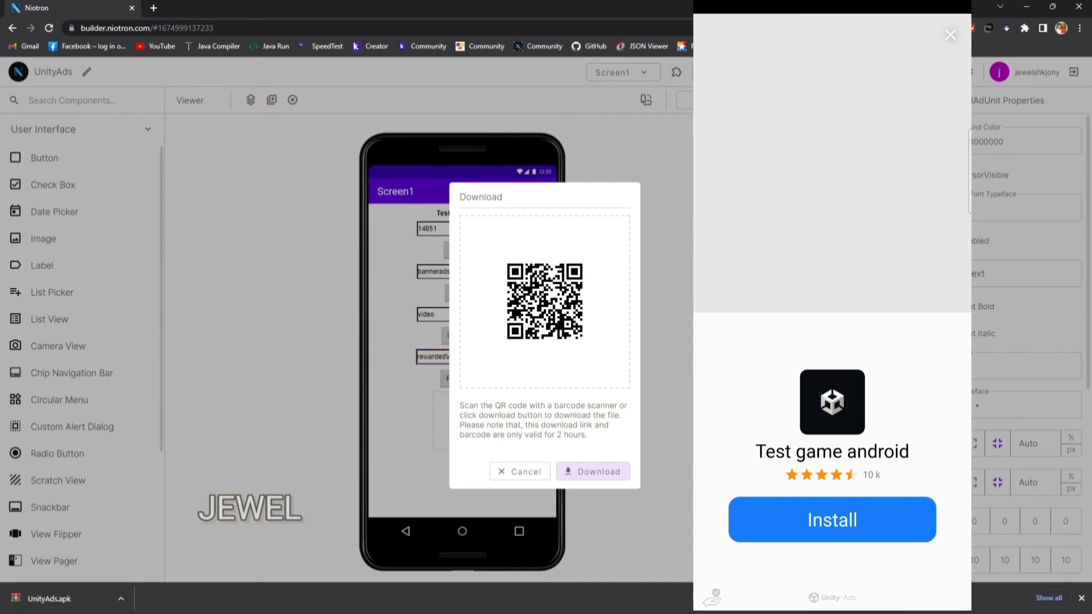
left_click(949, 36)
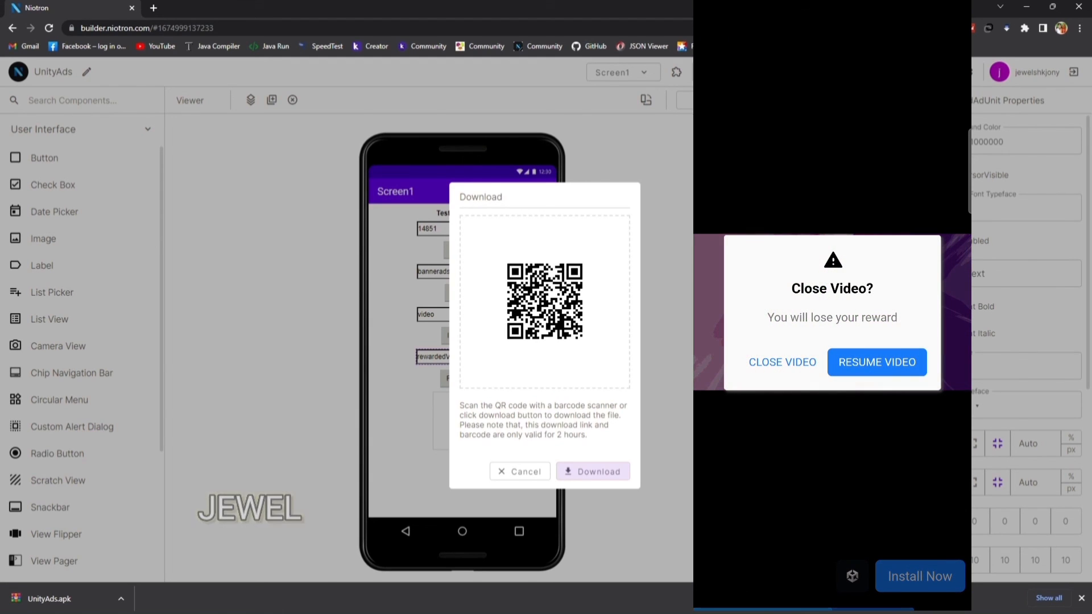
left_click(876, 362)
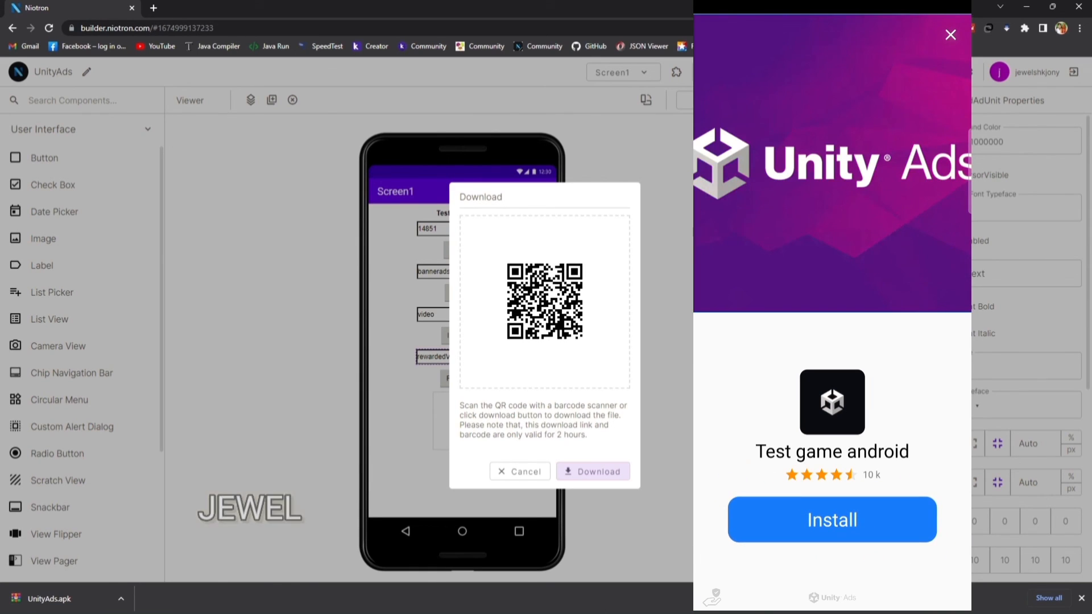
left_click(948, 34)
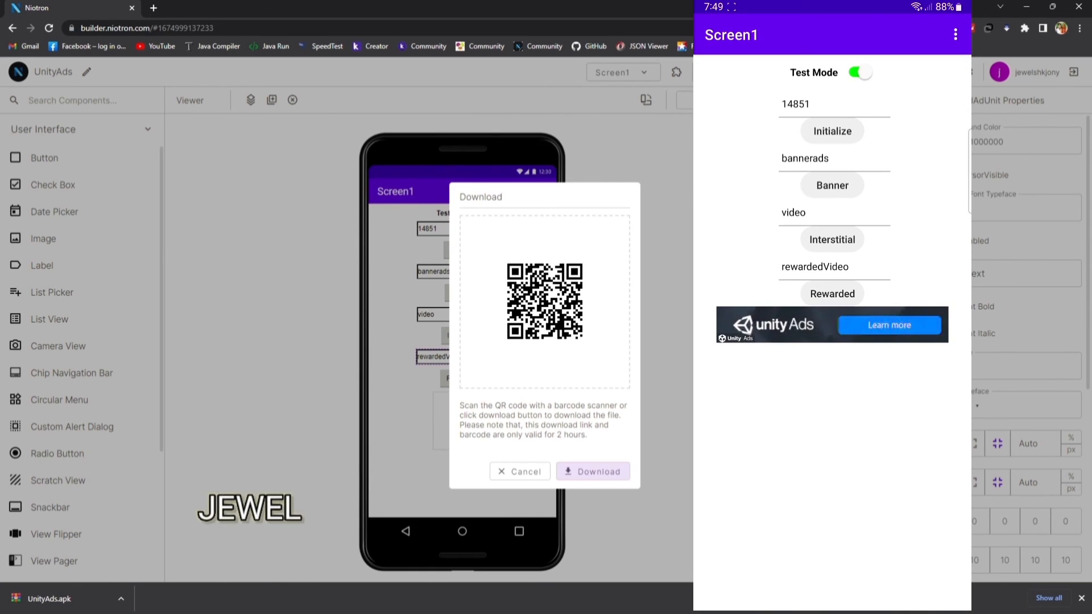